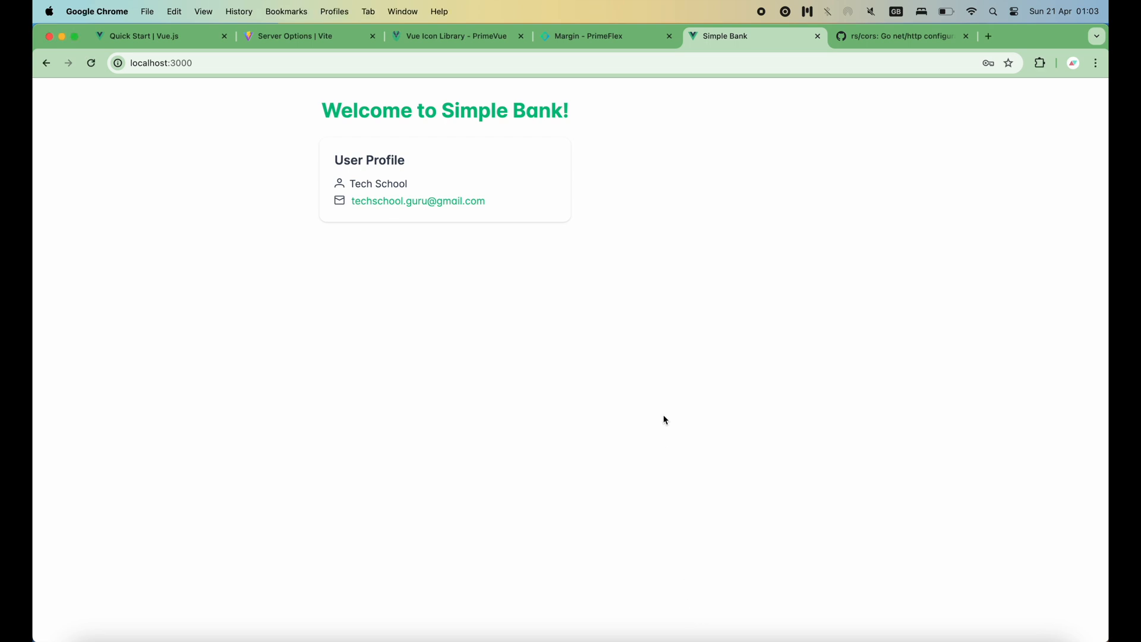
mouse_move(463, 188)
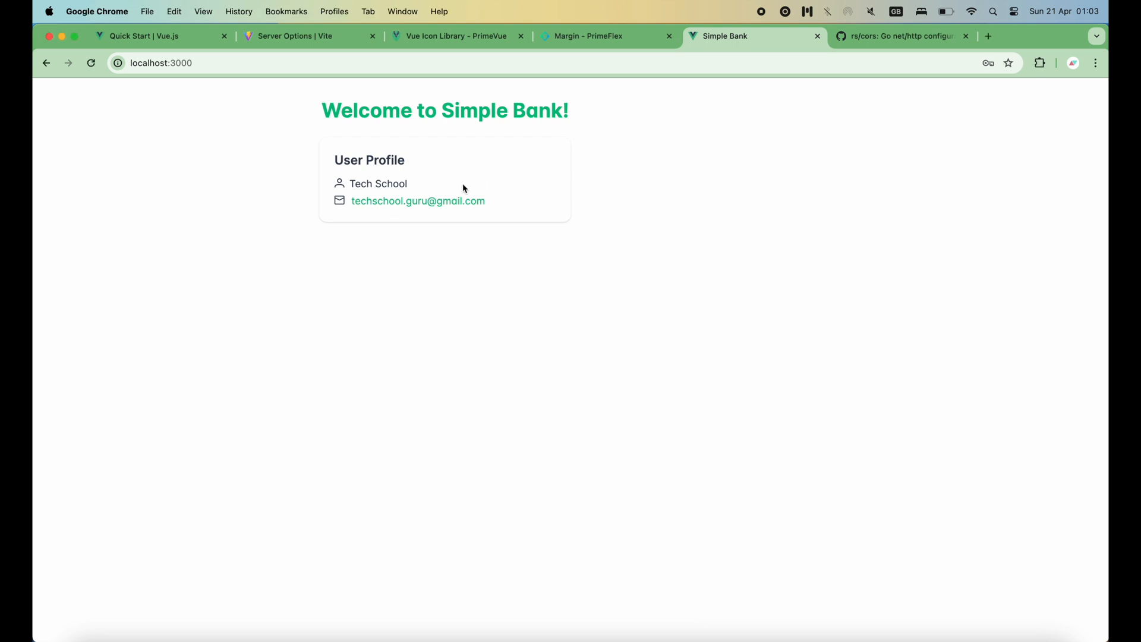
mouse_move(511, 222)
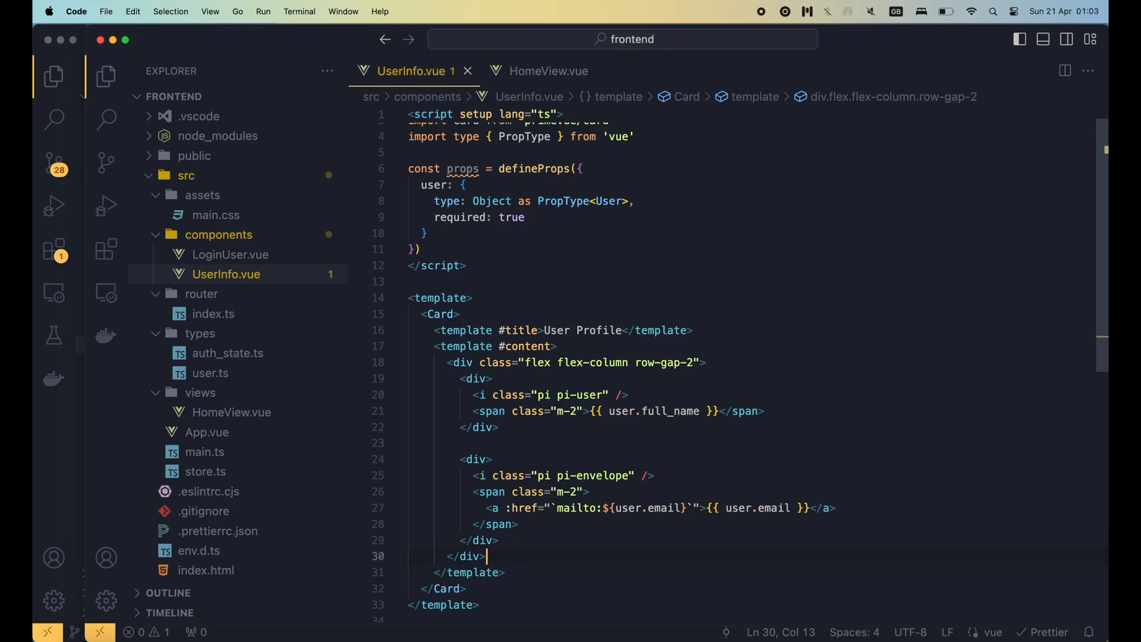
Insert a <Divider></Divider> element after the content div in UserInfo.vue.
type("<Divider")
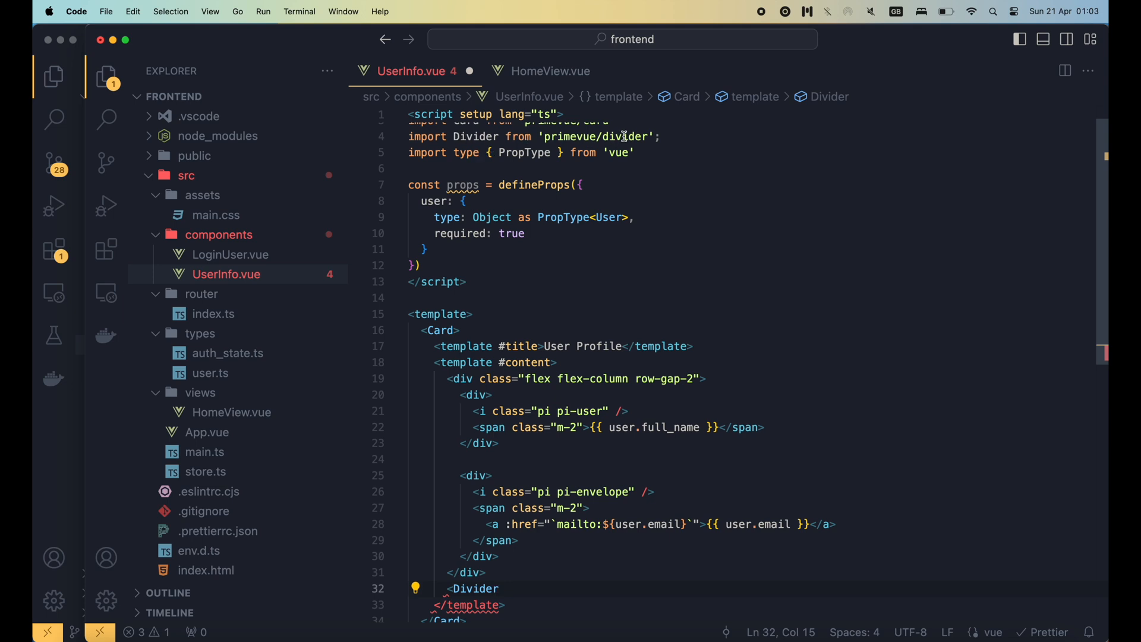
type("></Divider>")
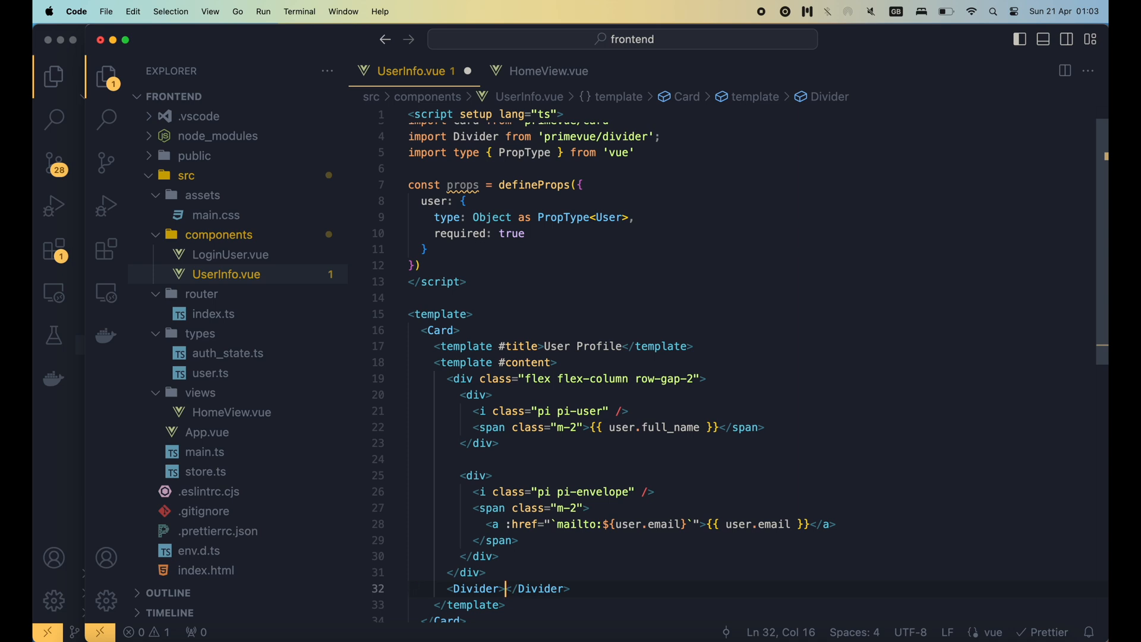
type("/")
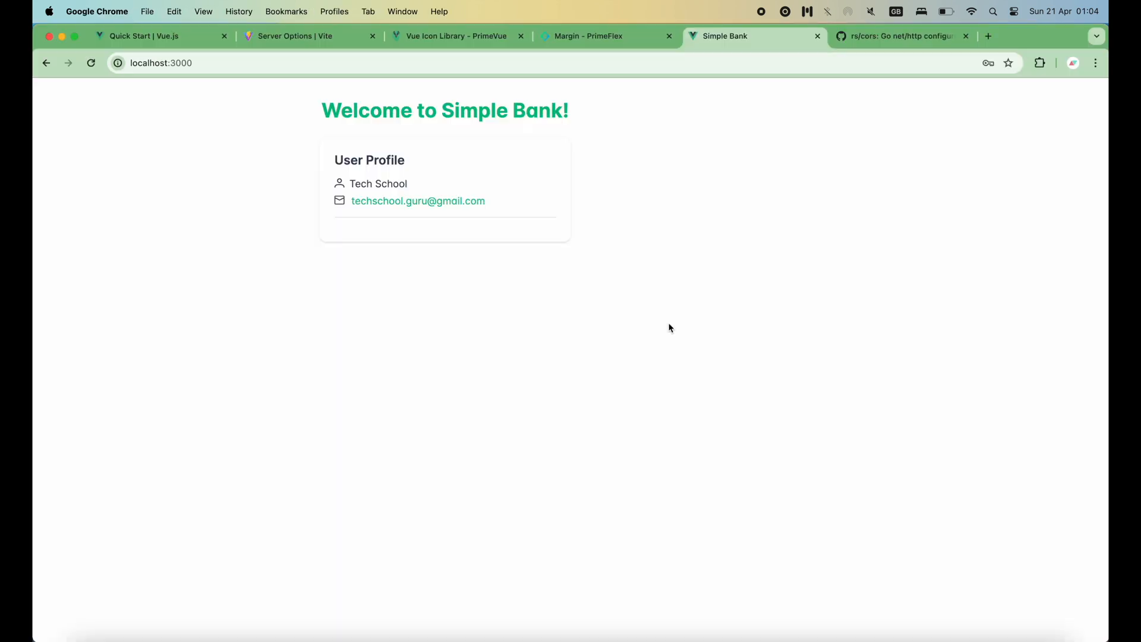
mouse_move(335, 218)
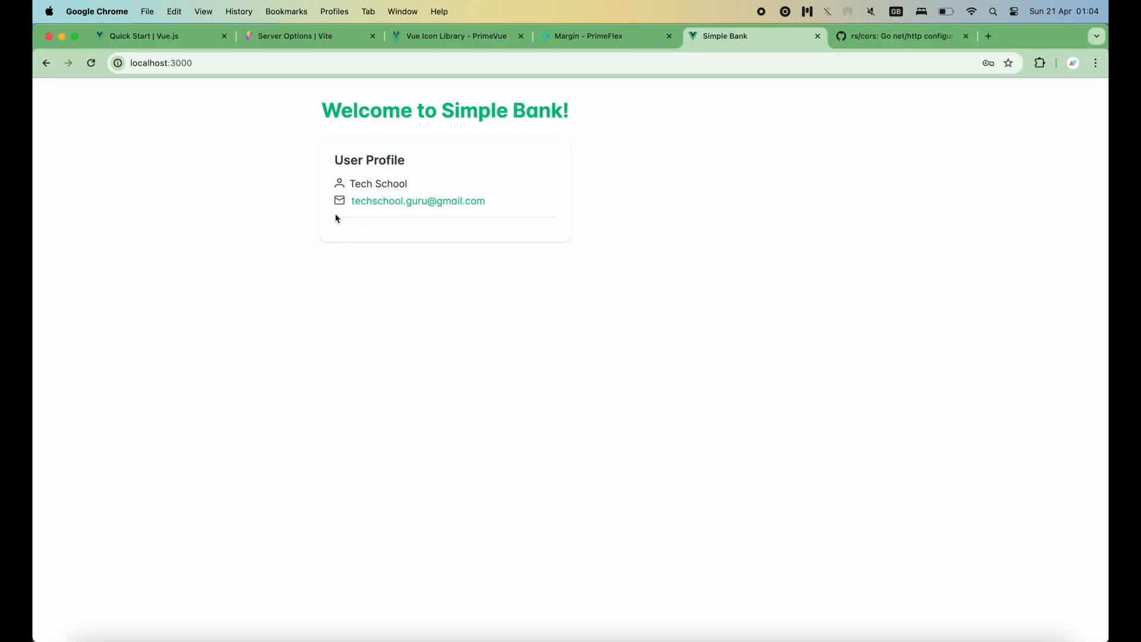
mouse_move(564, 224)
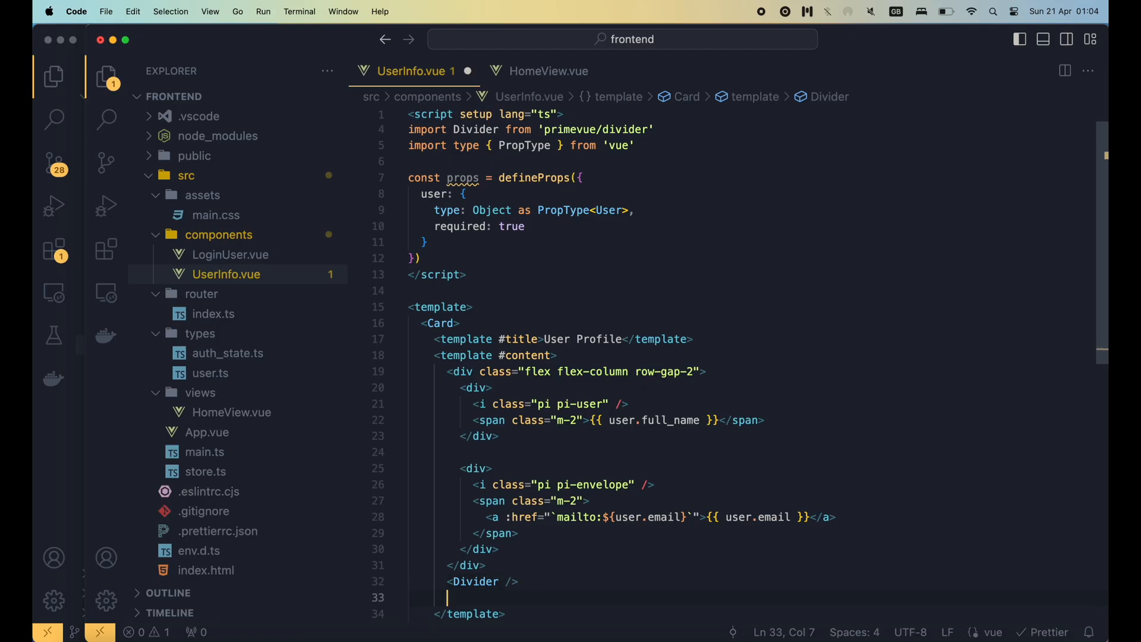
Add a <Button label="Logout" icon="pi" /> below the divider in UserInfo.vue.
type("<Button />")
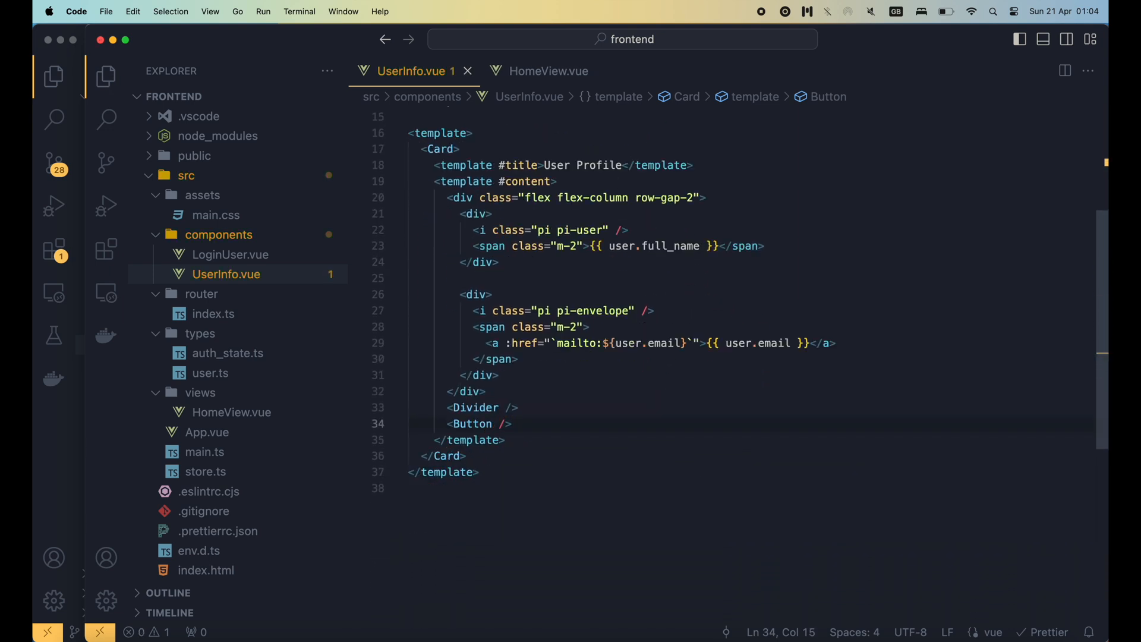
type("label=\"L\"")
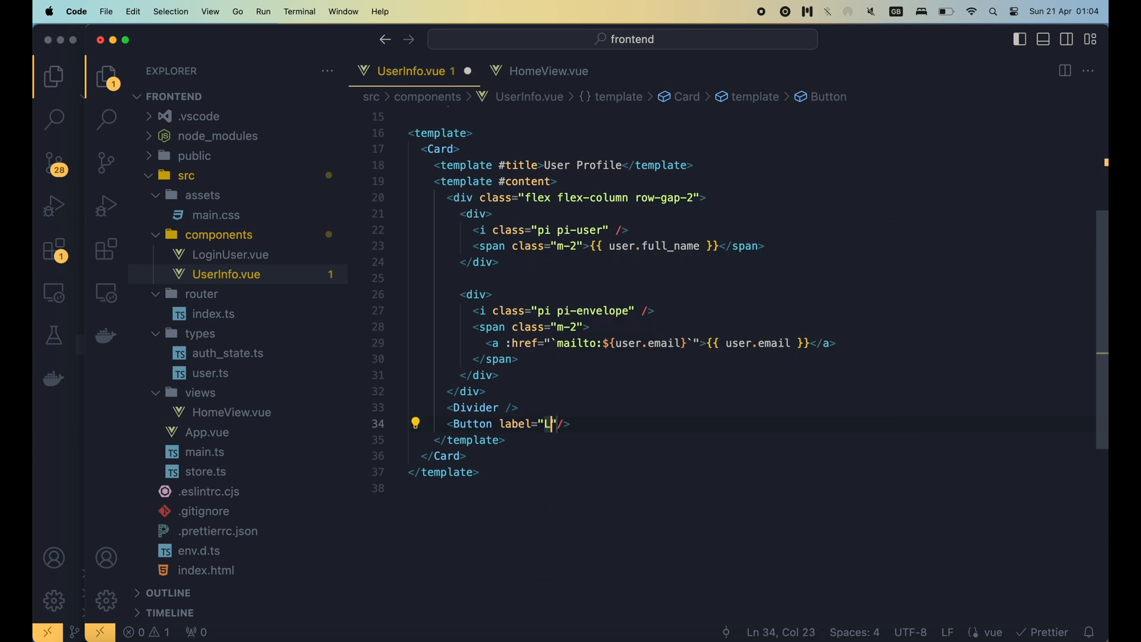
type("ogout")
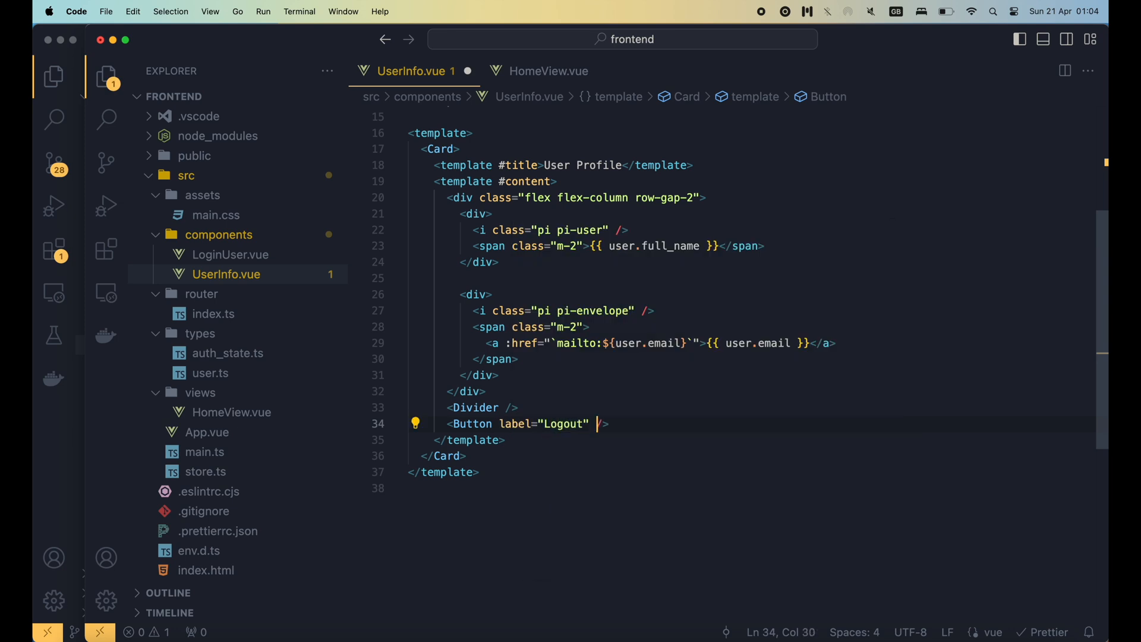
type("icon=\"pi\"")
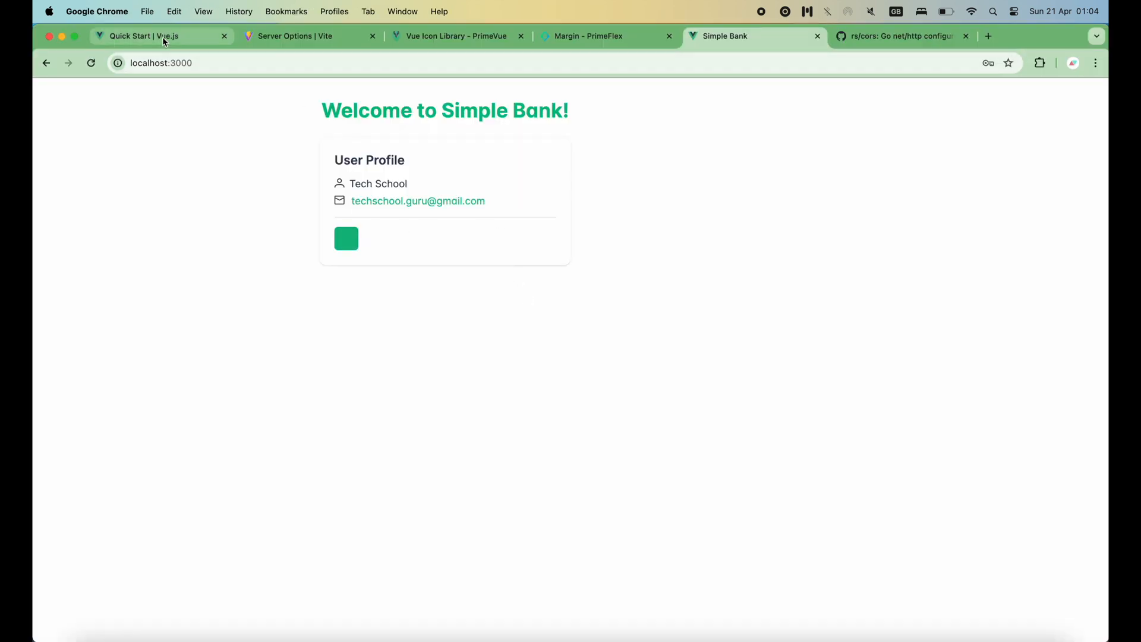
Set the Logout button's icon to "pi pi-sign-out" so a sign-out icon shows beside the label.
left_click(457, 36)
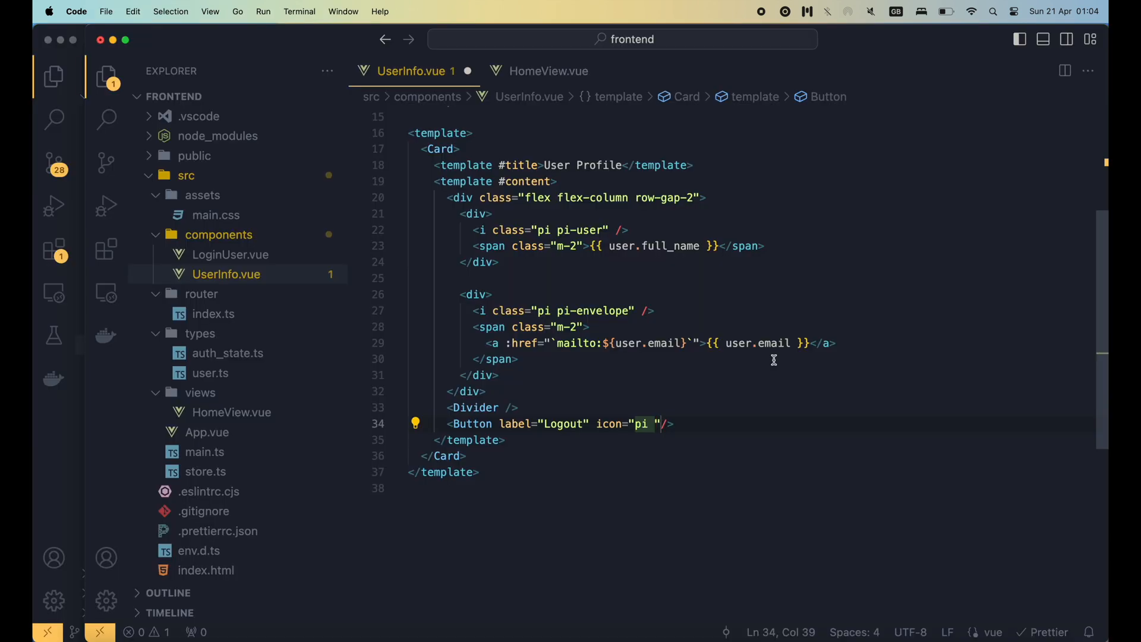
type("pi-sign-out")
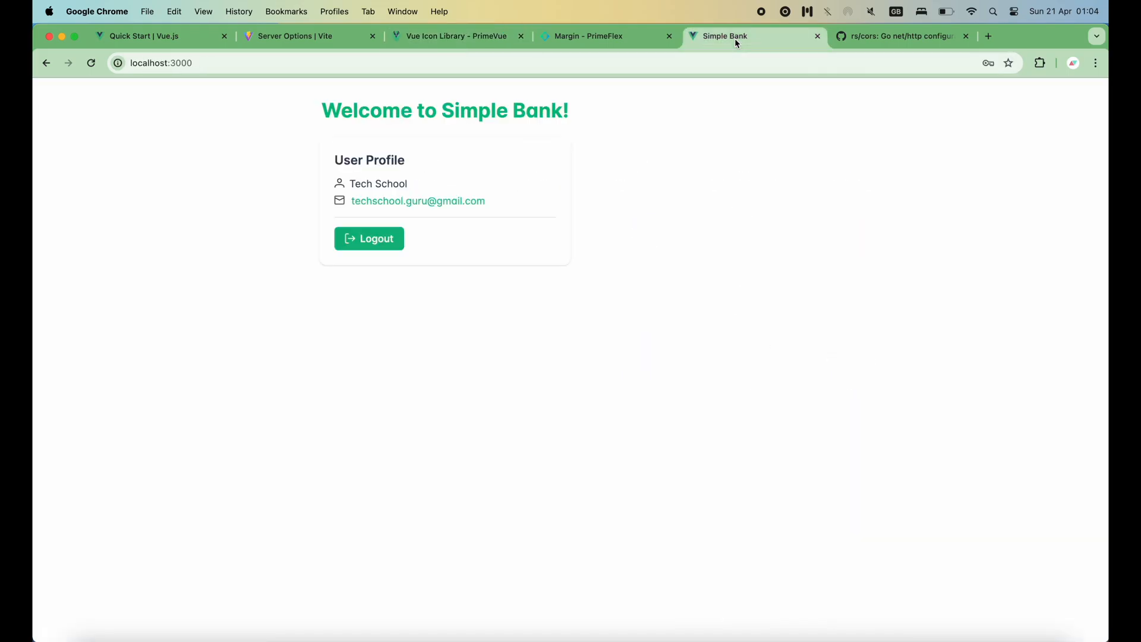
mouse_move(388, 252)
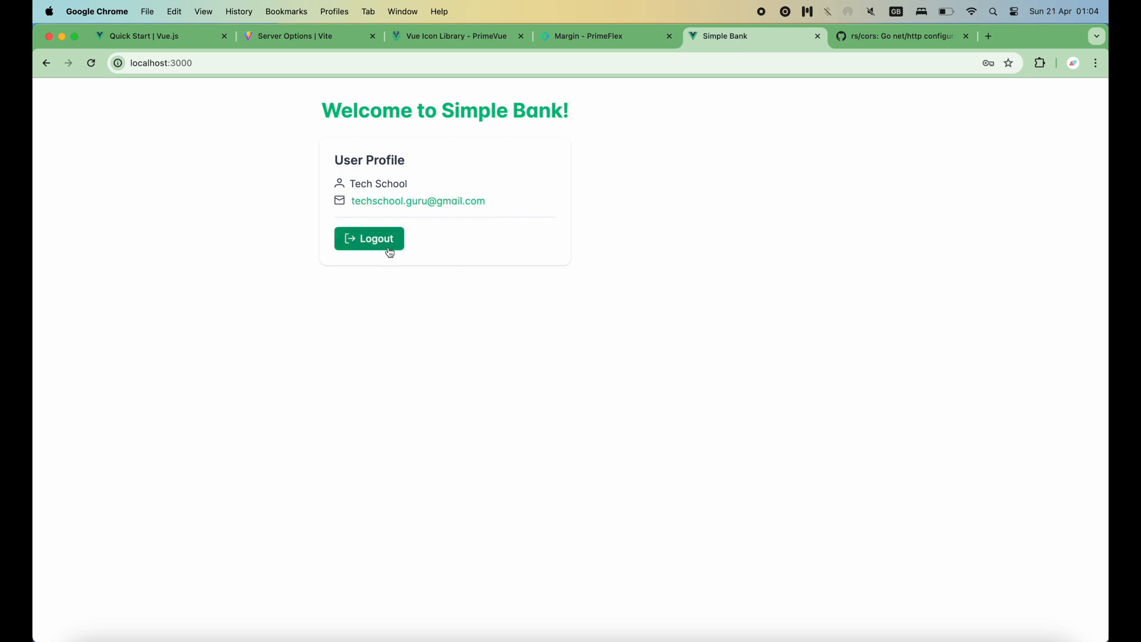
mouse_move(377, 243)
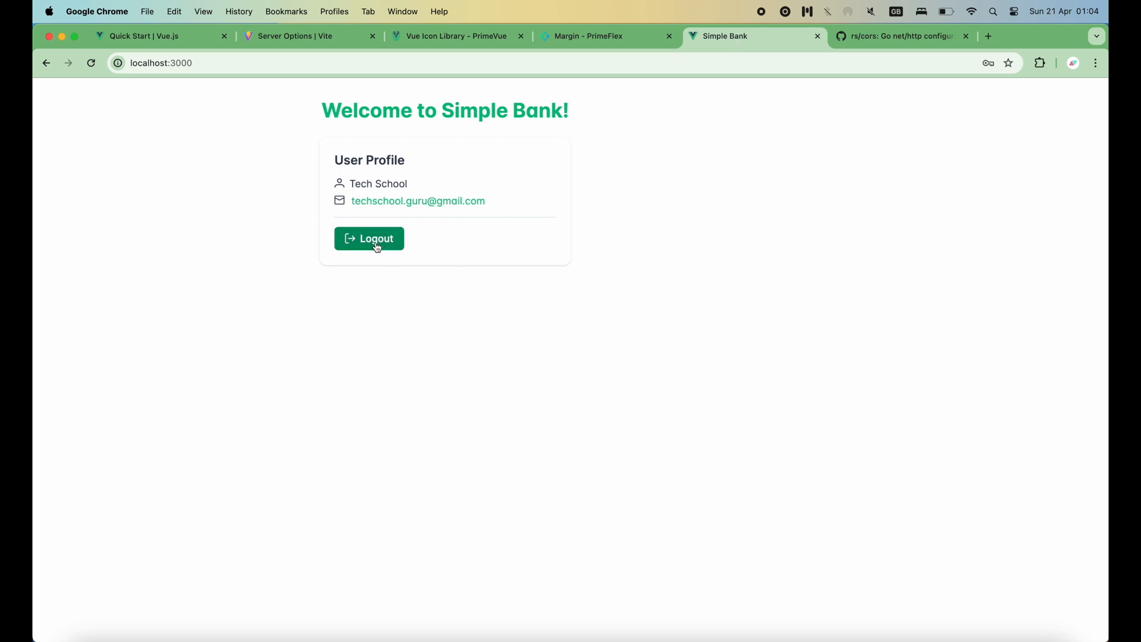
mouse_move(421, 285)
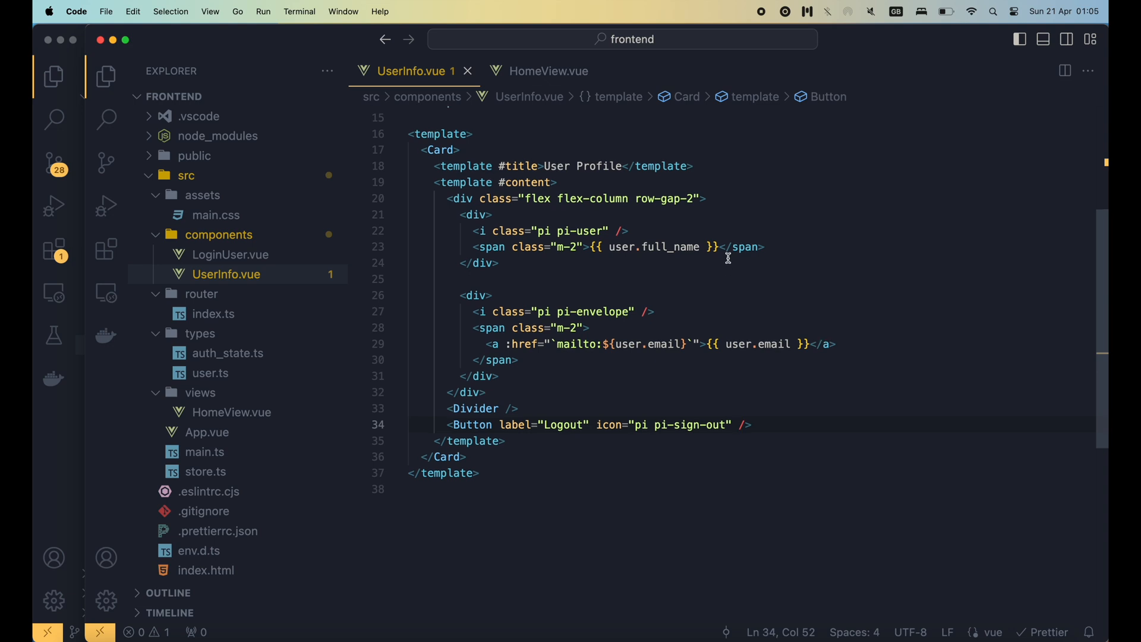
scroll("up", 3)
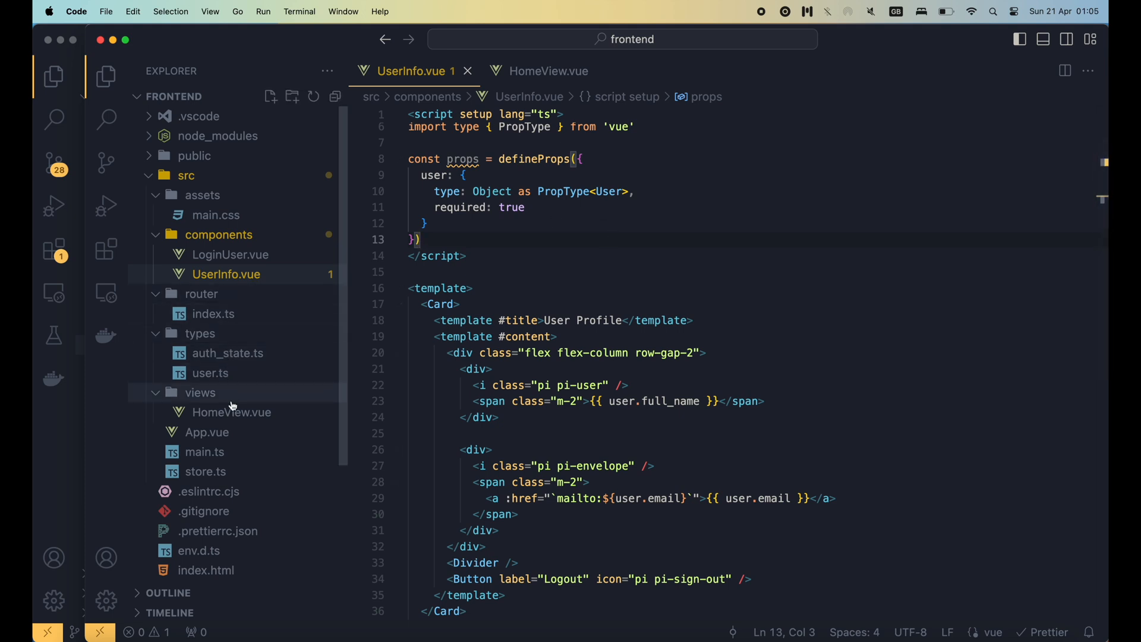
left_click(231, 412)
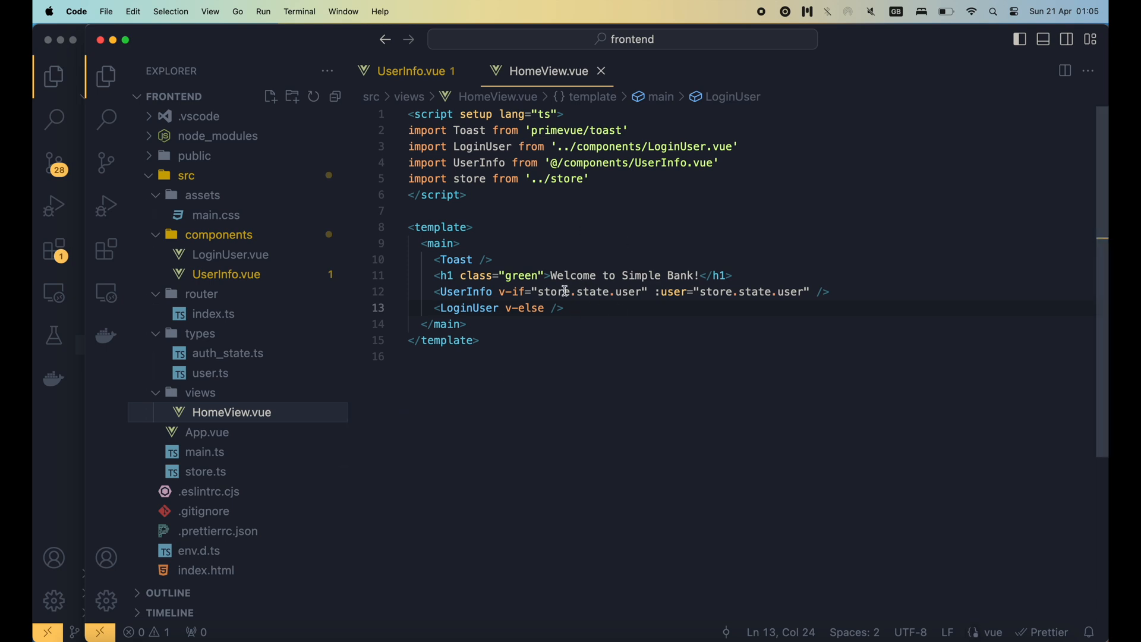
mouse_move(473, 296)
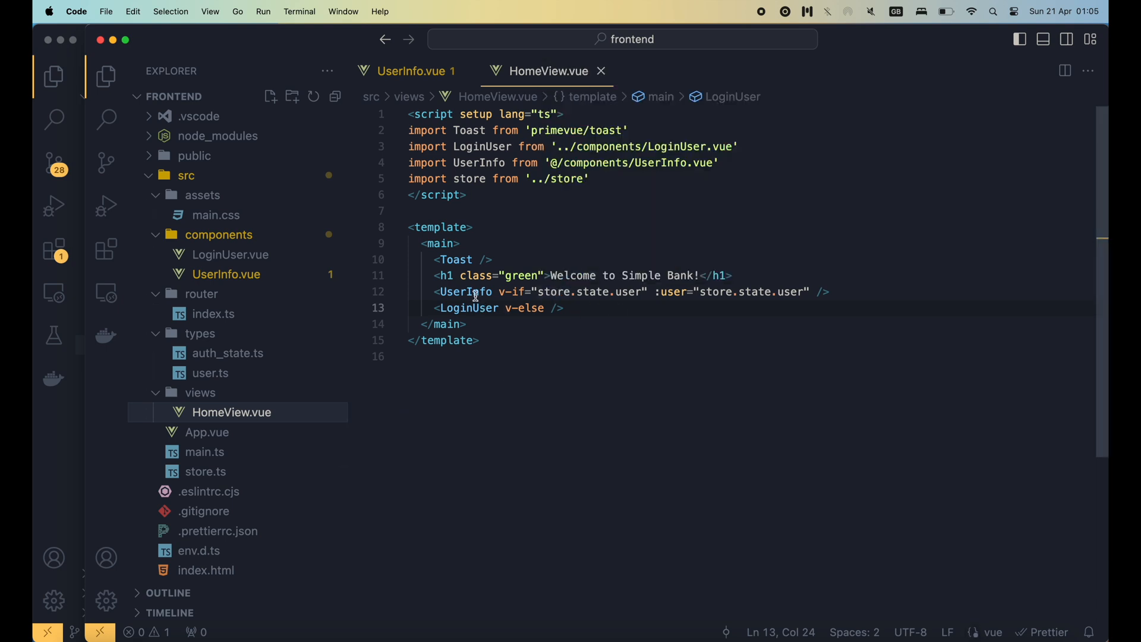
mouse_move(702, 292)
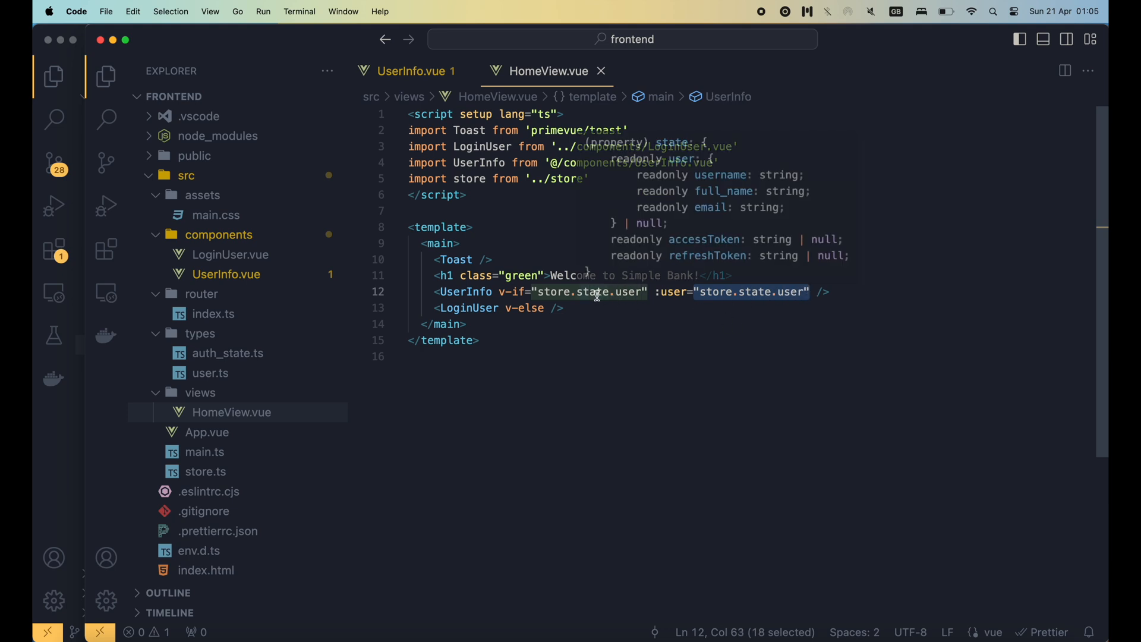
mouse_move(228, 437)
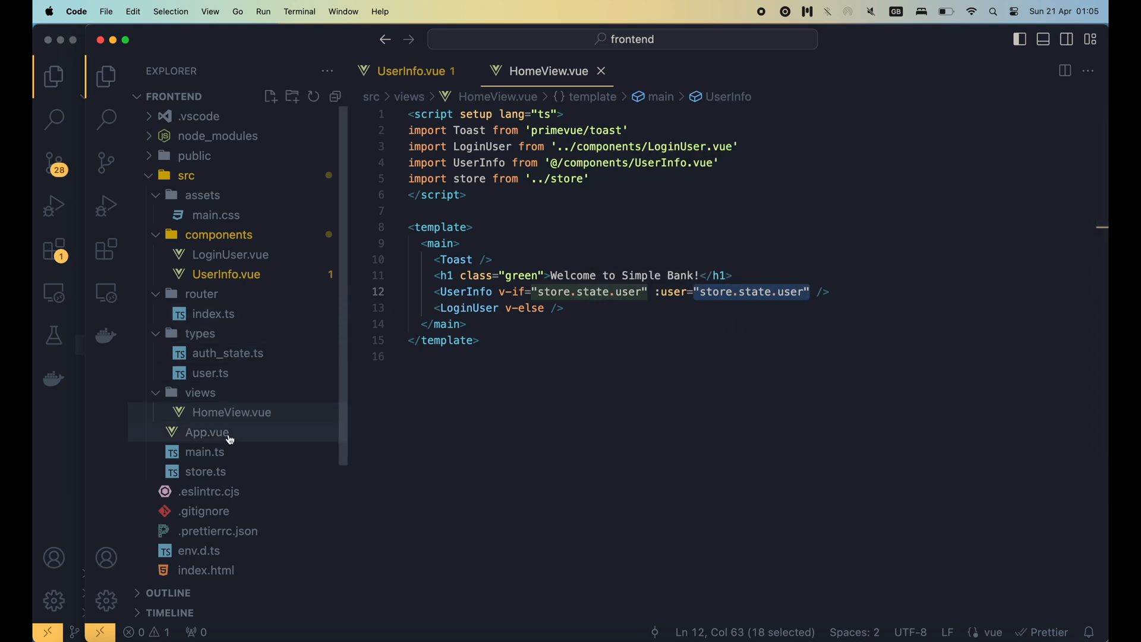
left_click(205, 471)
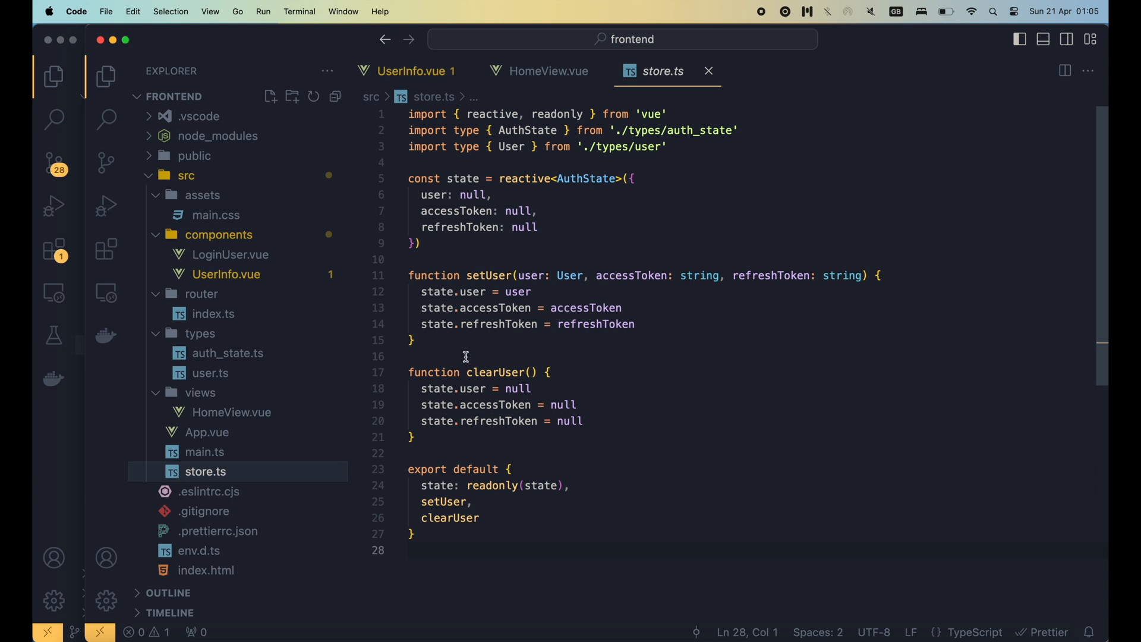
left_click(447, 449)
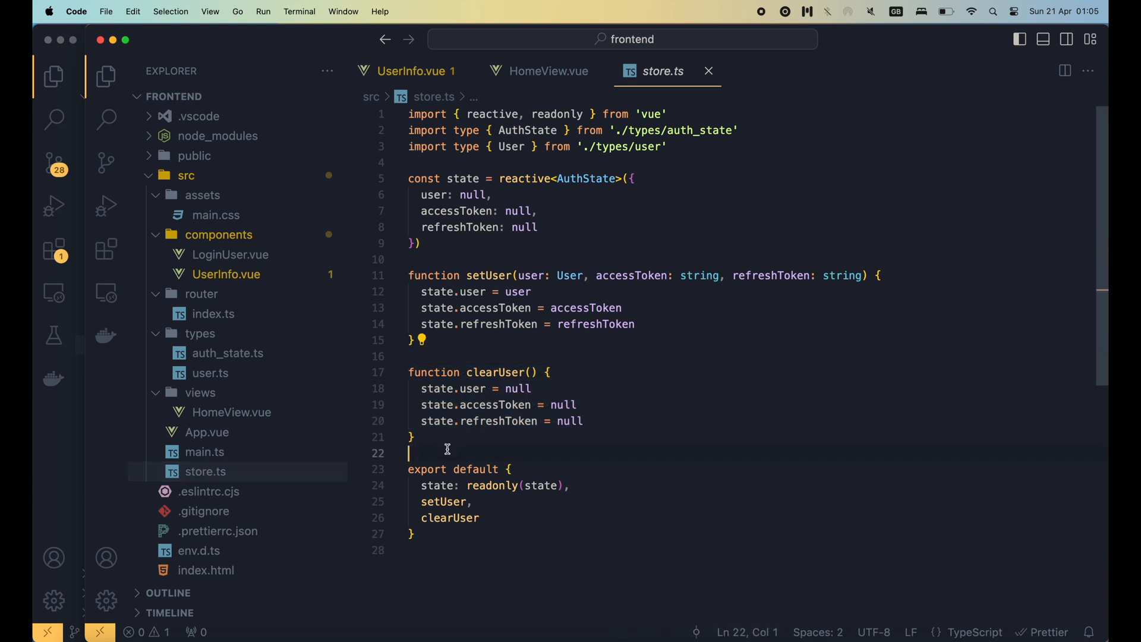
left_click(541, 71)
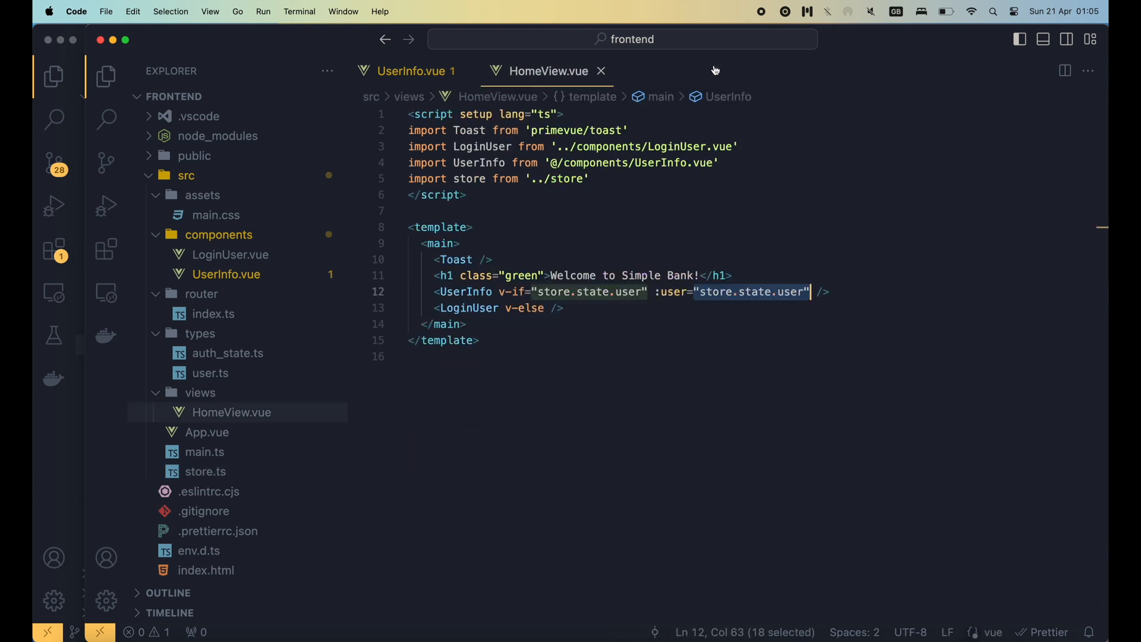
left_click(414, 71)
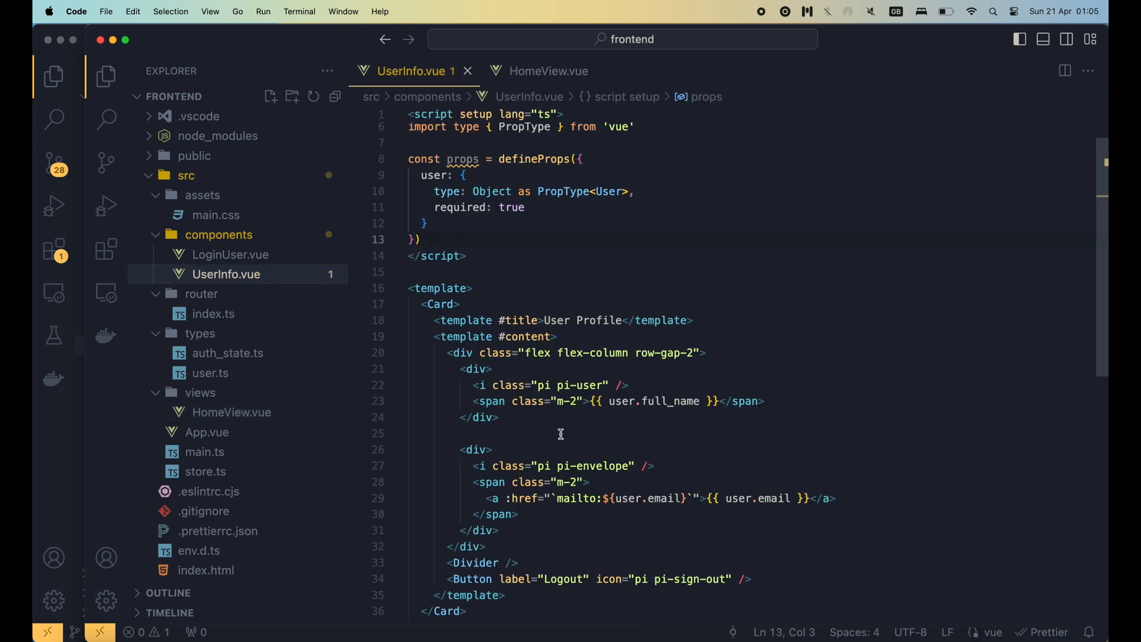
left_click(560, 433)
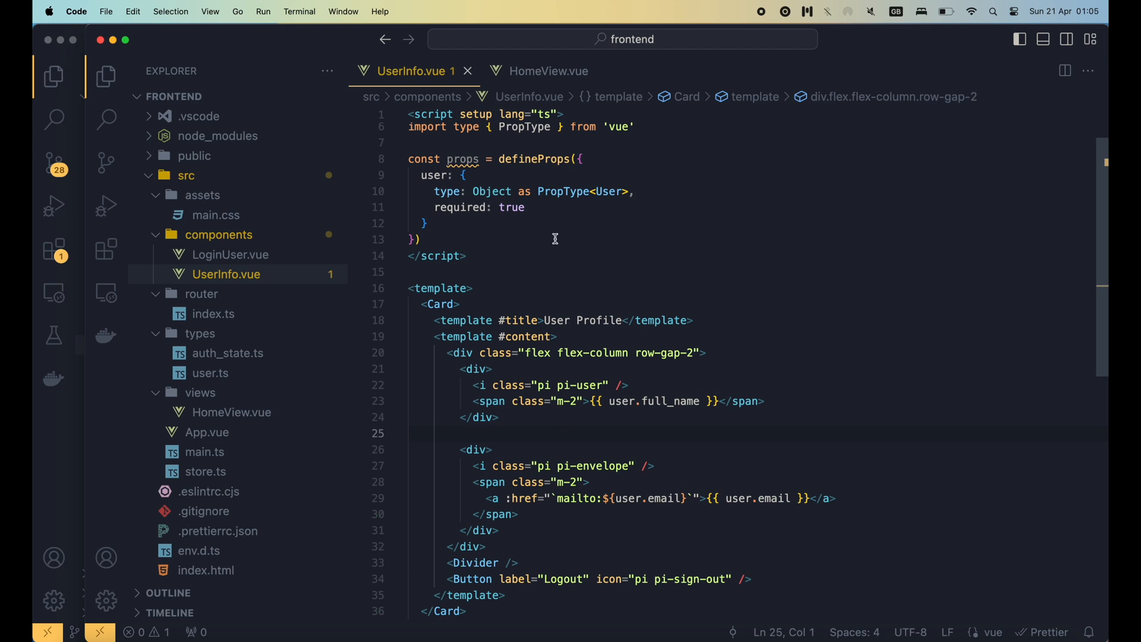
left_click(417, 239)
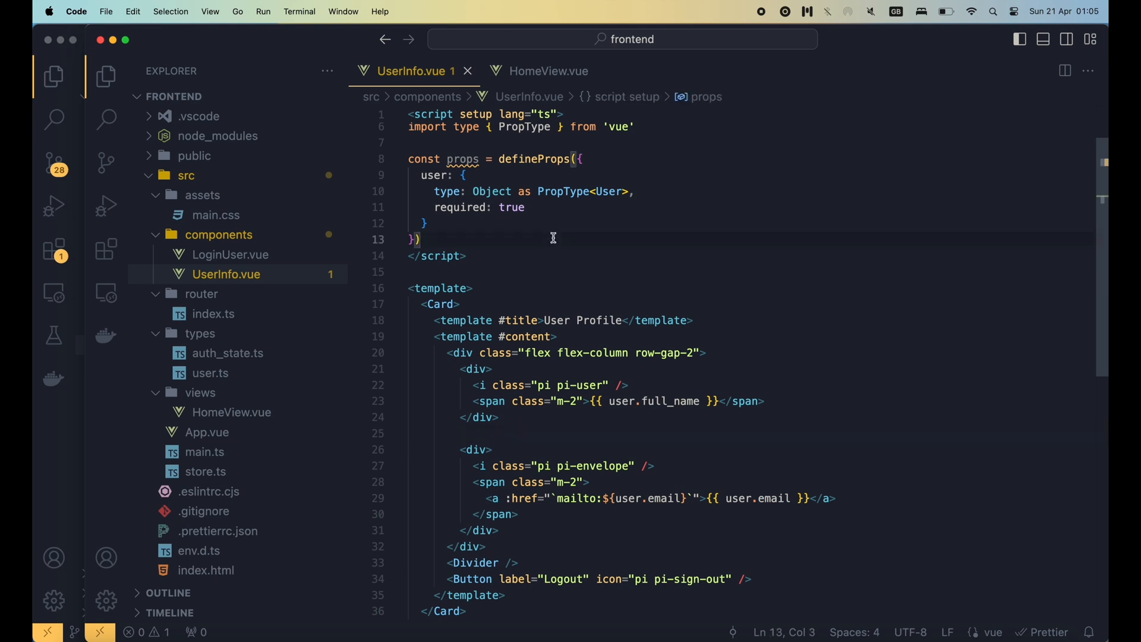
Declare defineEmits with the typed signature (e: 'logout', user: User): void.
key("enter")
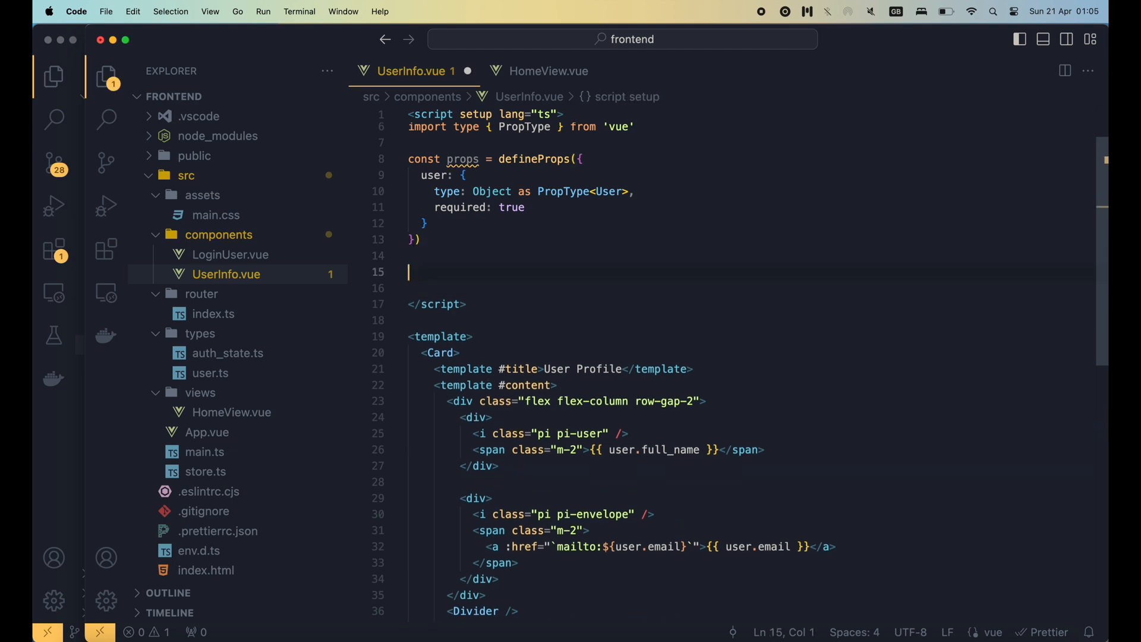
type("const emit =")
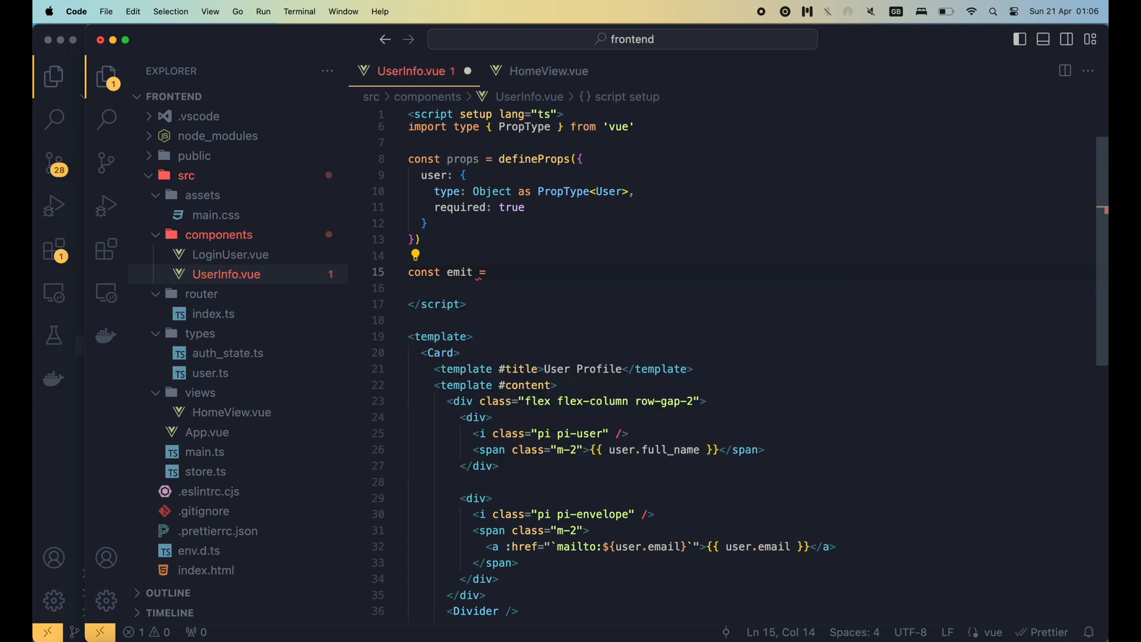
type("defineEmits()")
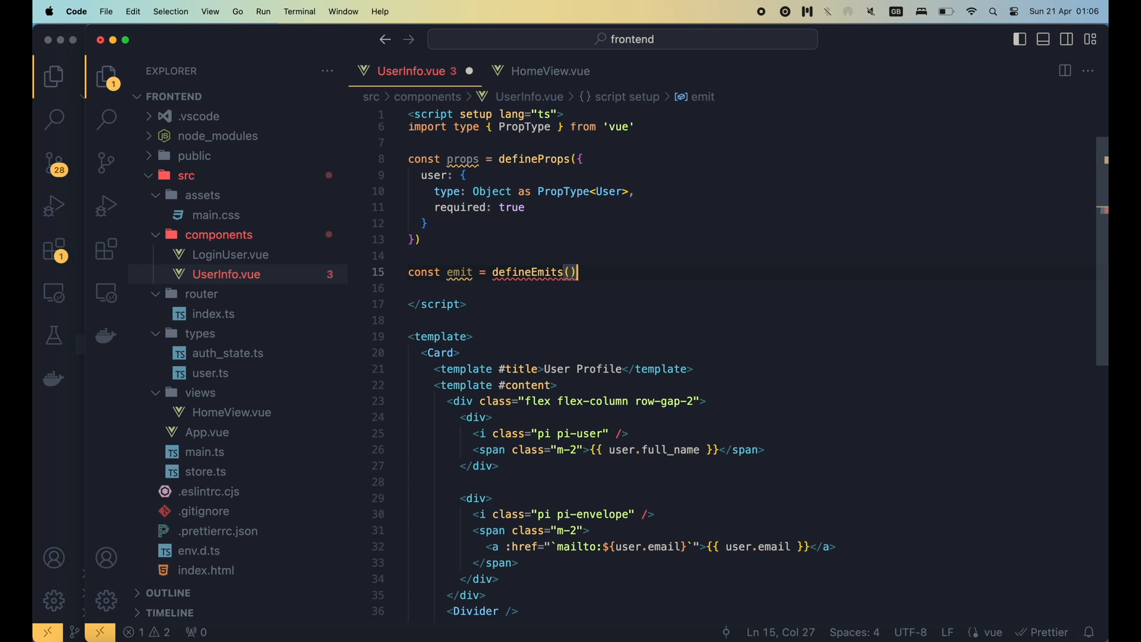
type("<>")
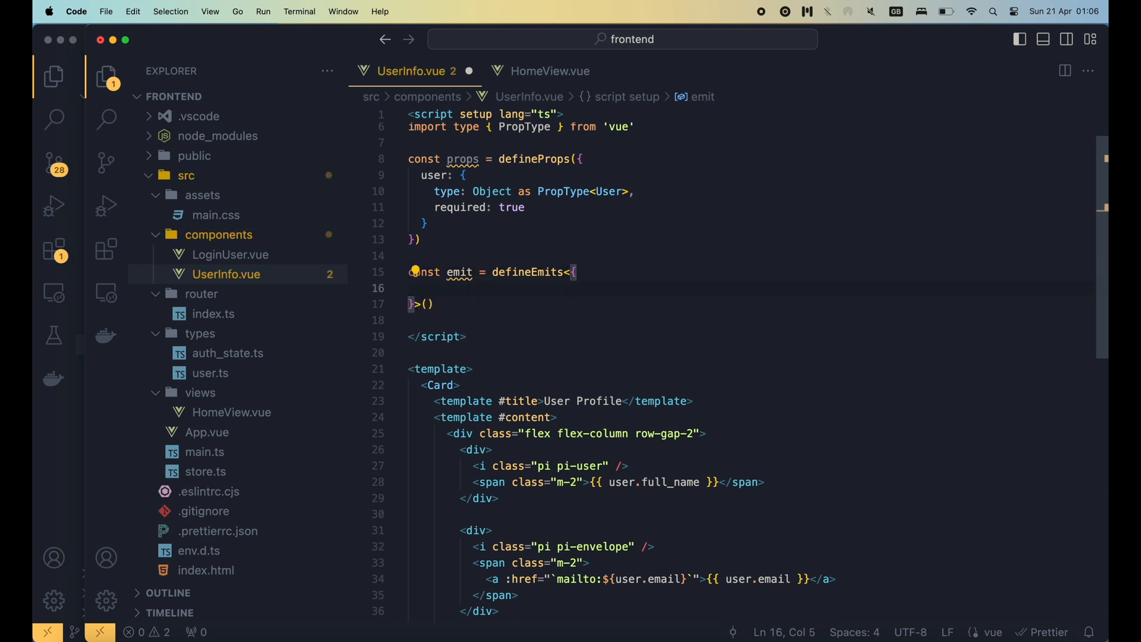
type("()")
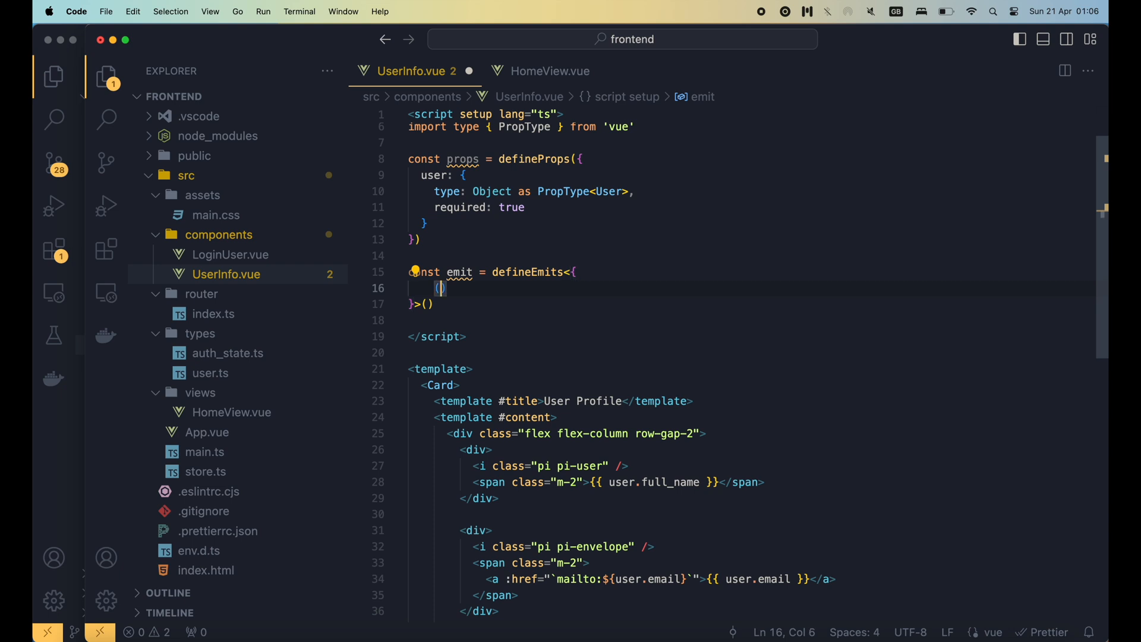
type("e: 'l'")
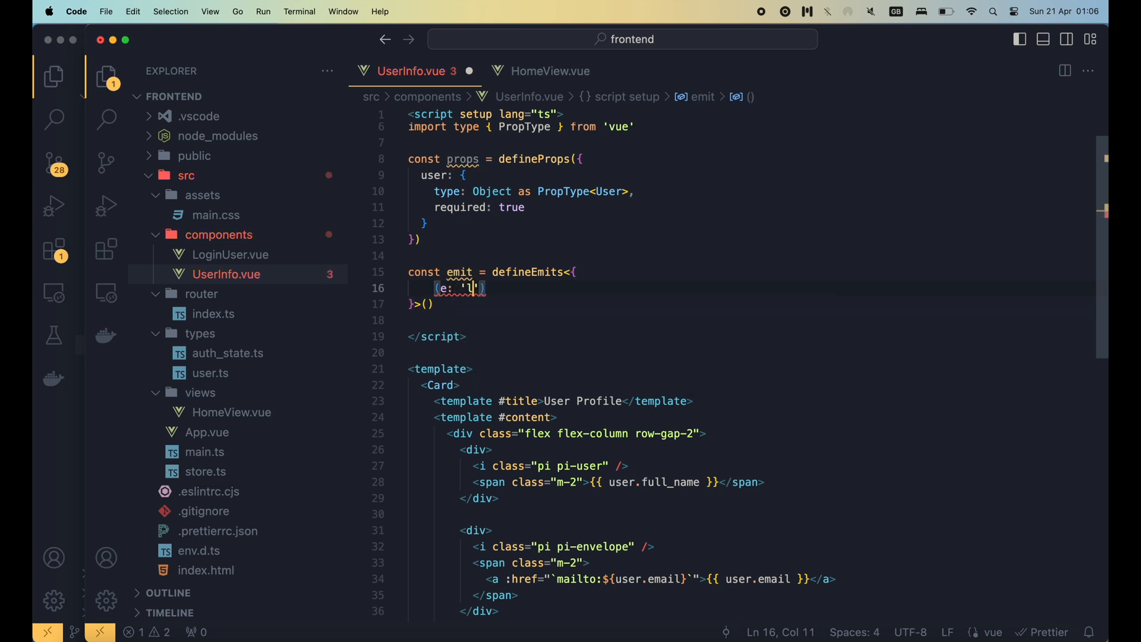
type("ogout")
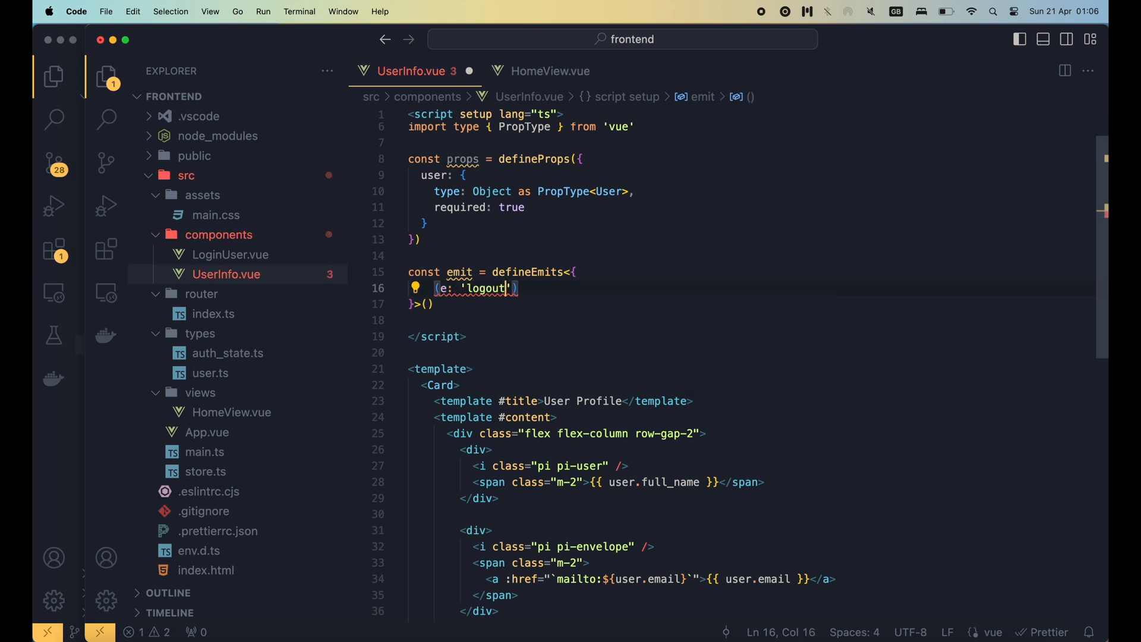
type(", user: User")
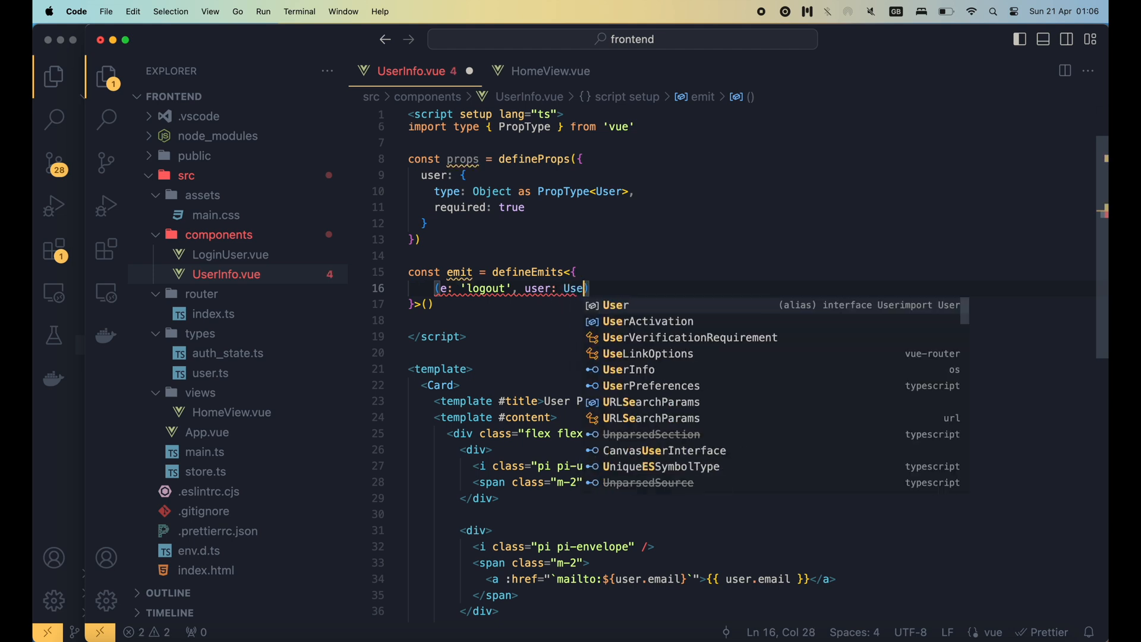
type("): void")
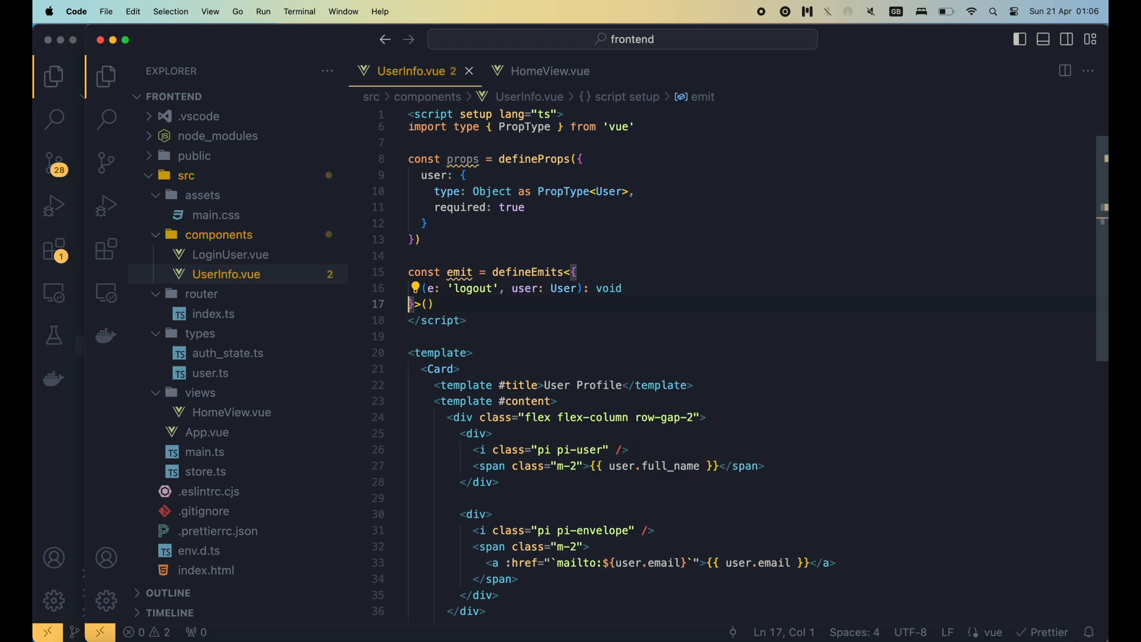
Add const onLogout = () => emit('logout', props.user) after the emits.
key("enter")
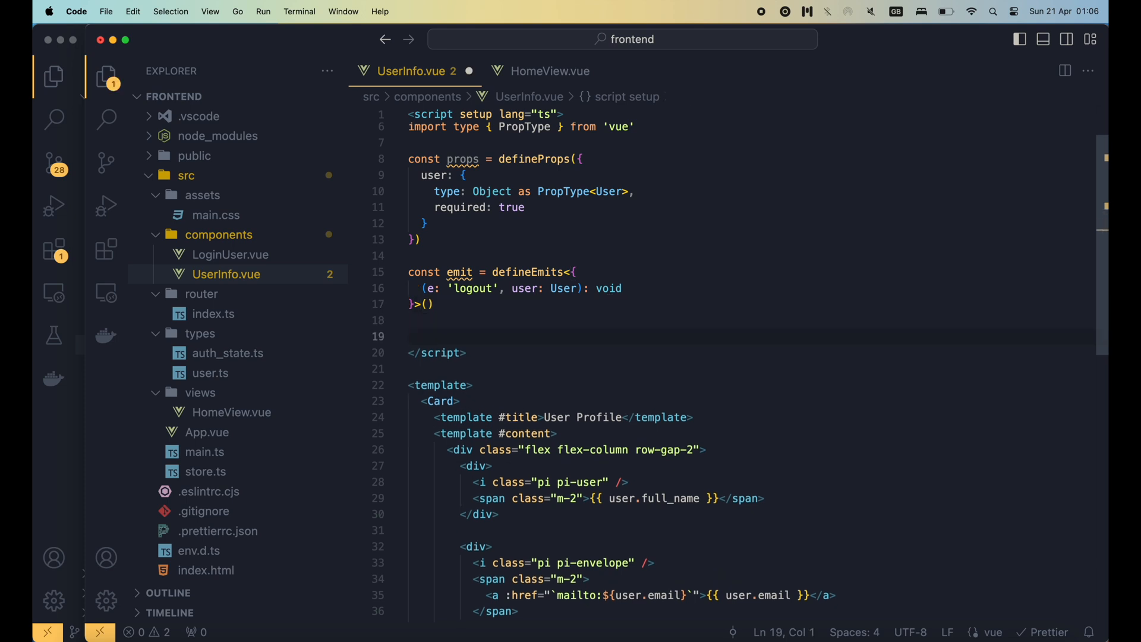
type("const onLogout = (")
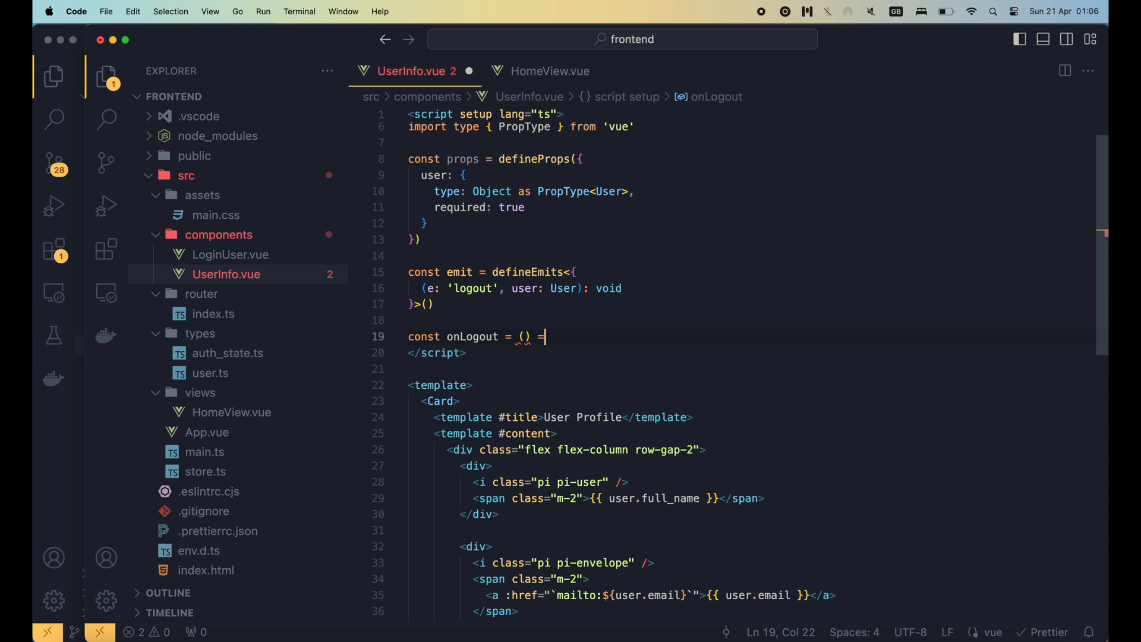
type("=> emit(")
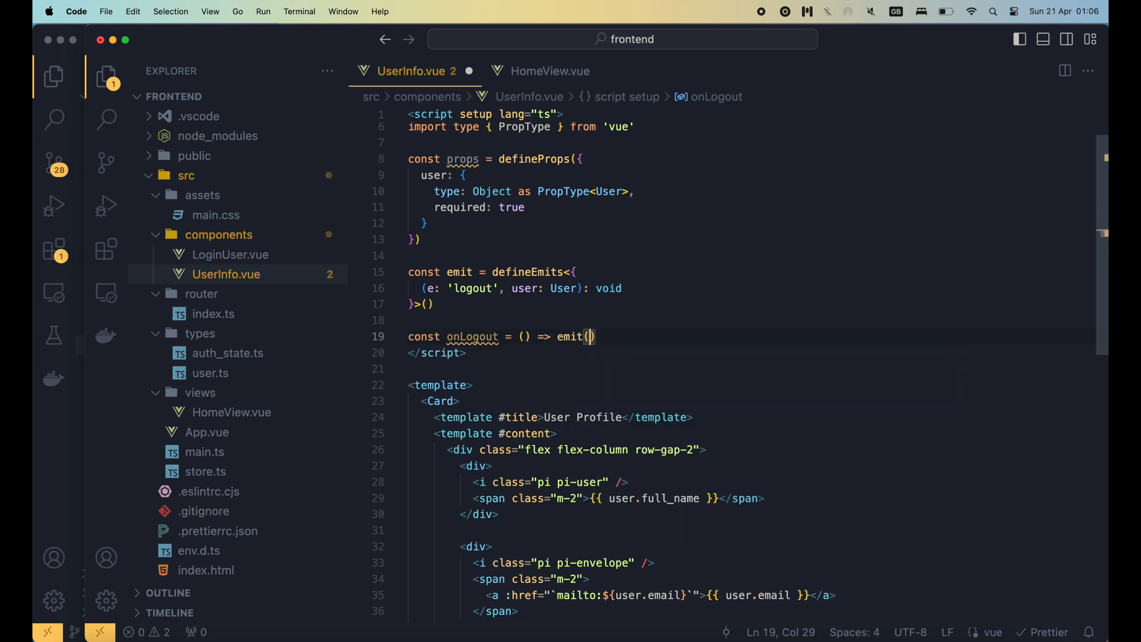
type("'logout'")
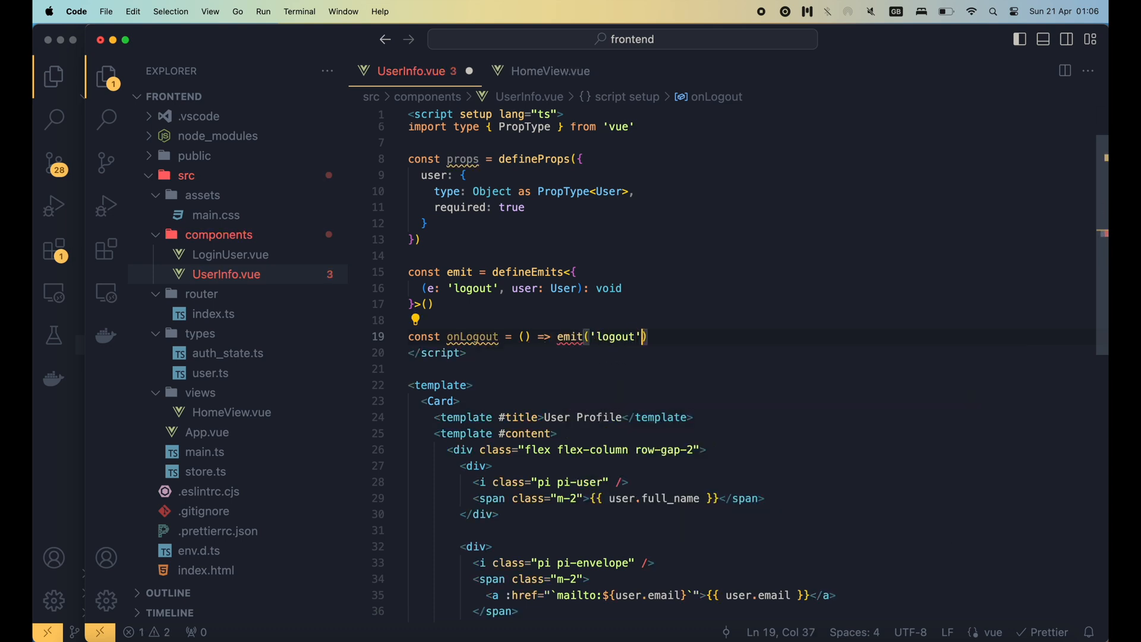
type(", props.user")
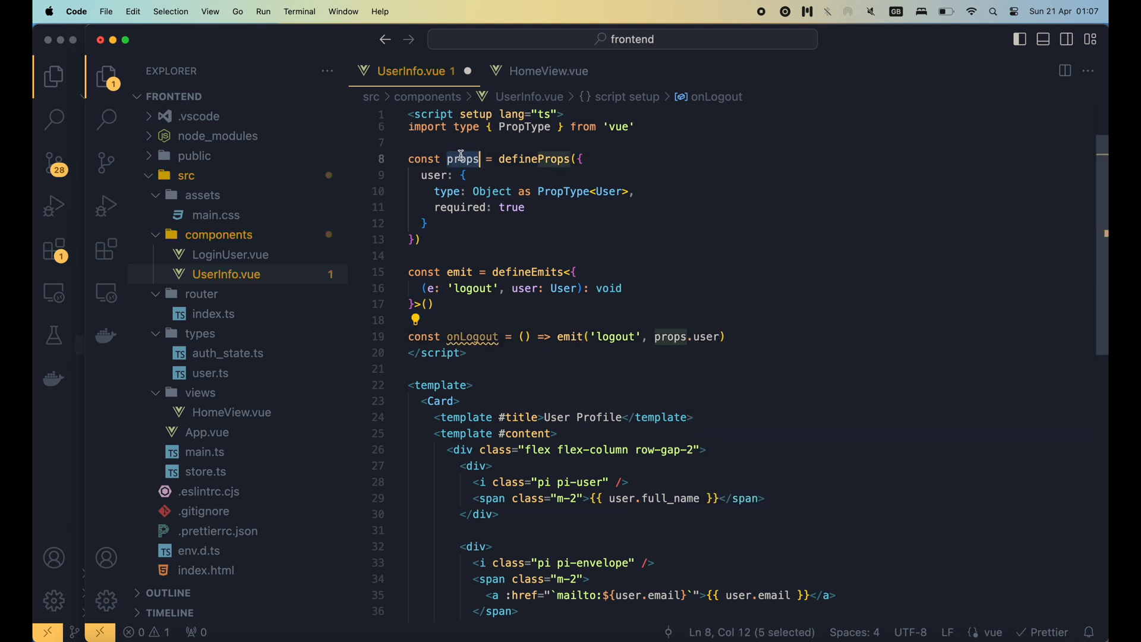
left_click(623, 288)
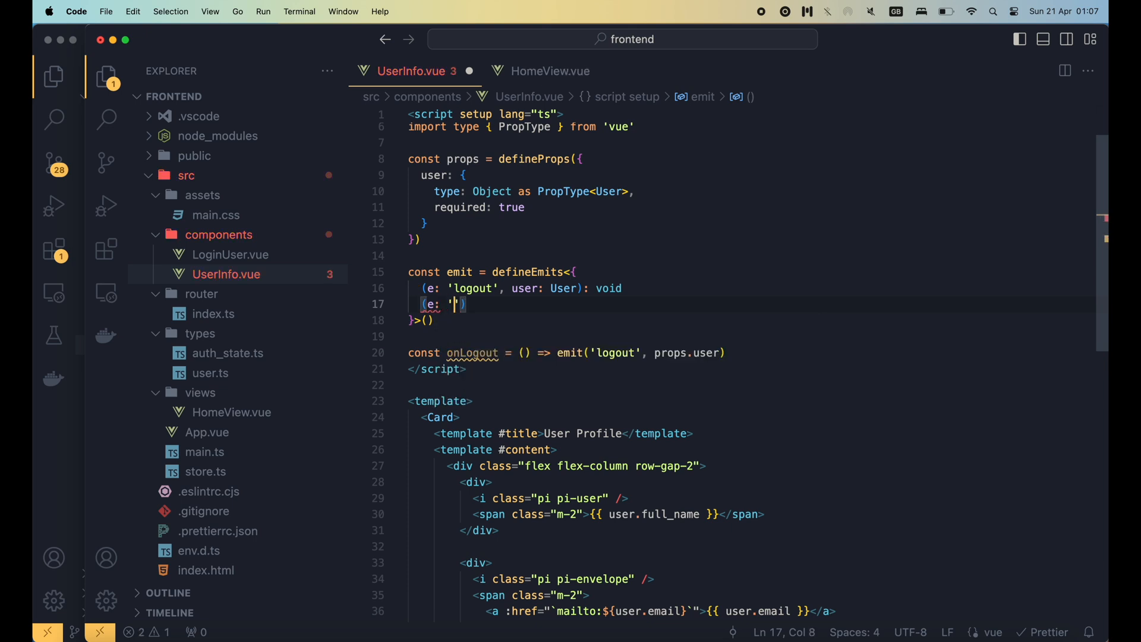
type("...")
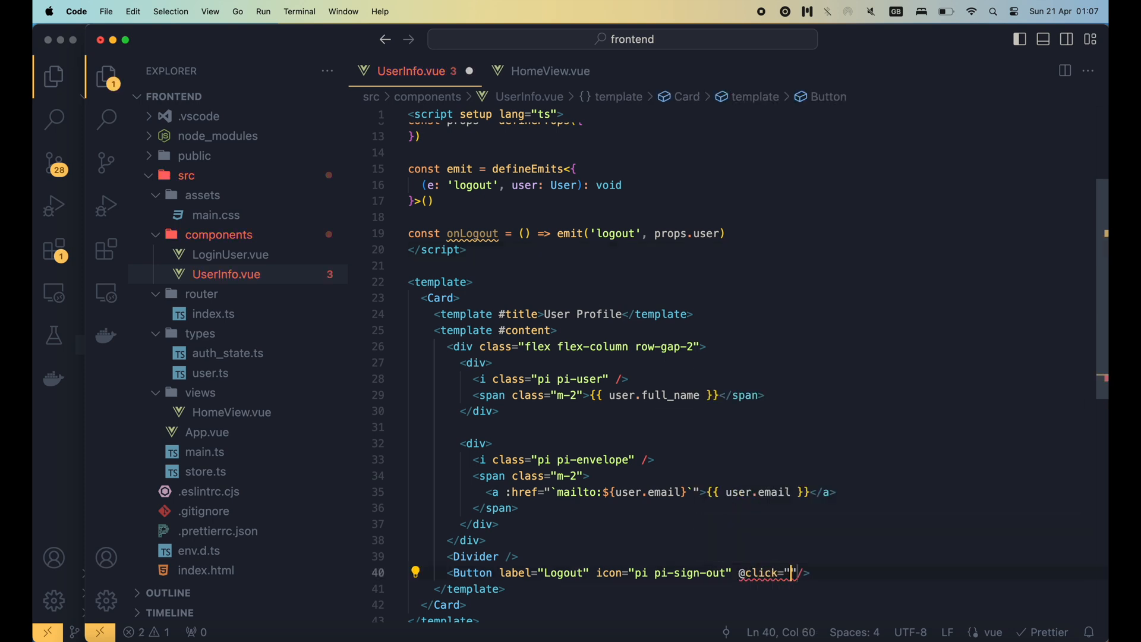
type("onLogout")
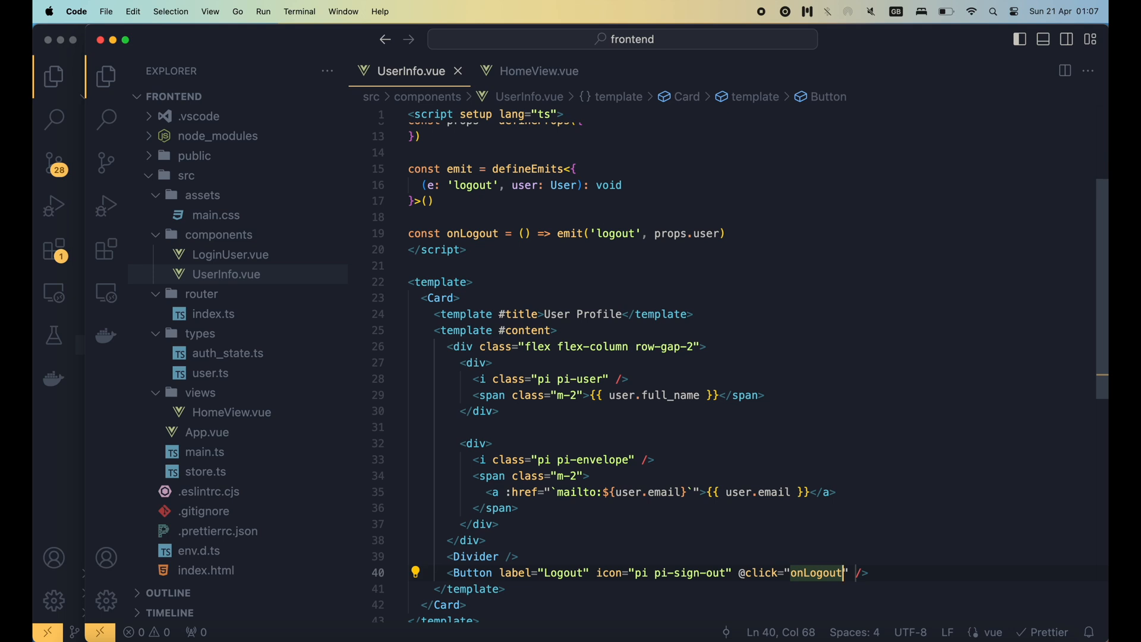
mouse_move(613, 363)
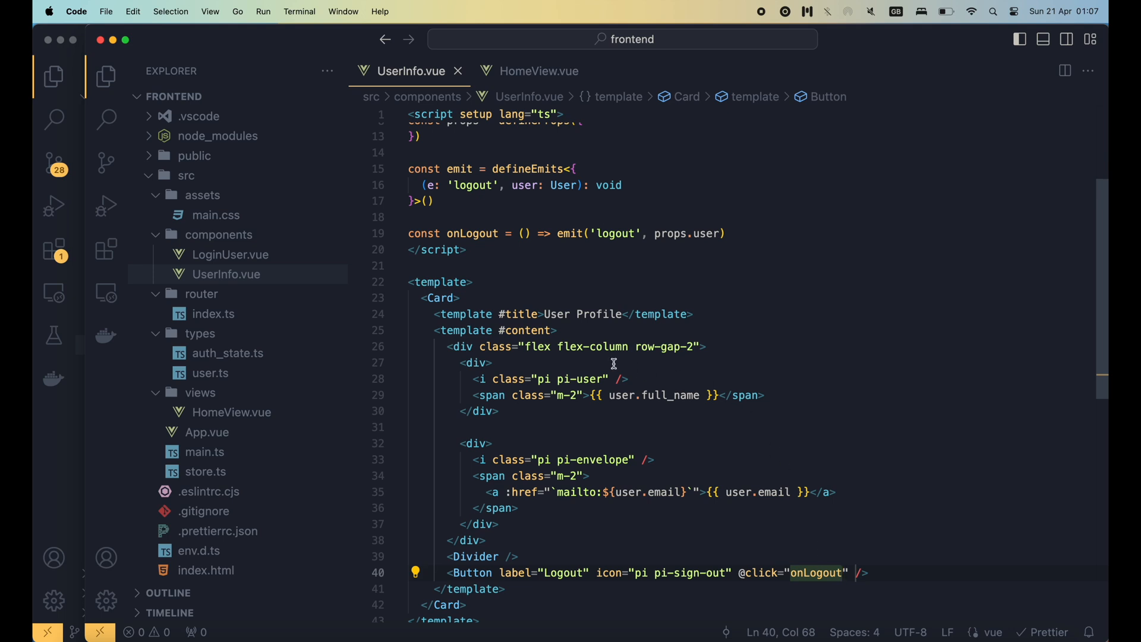
mouse_move(505, 284)
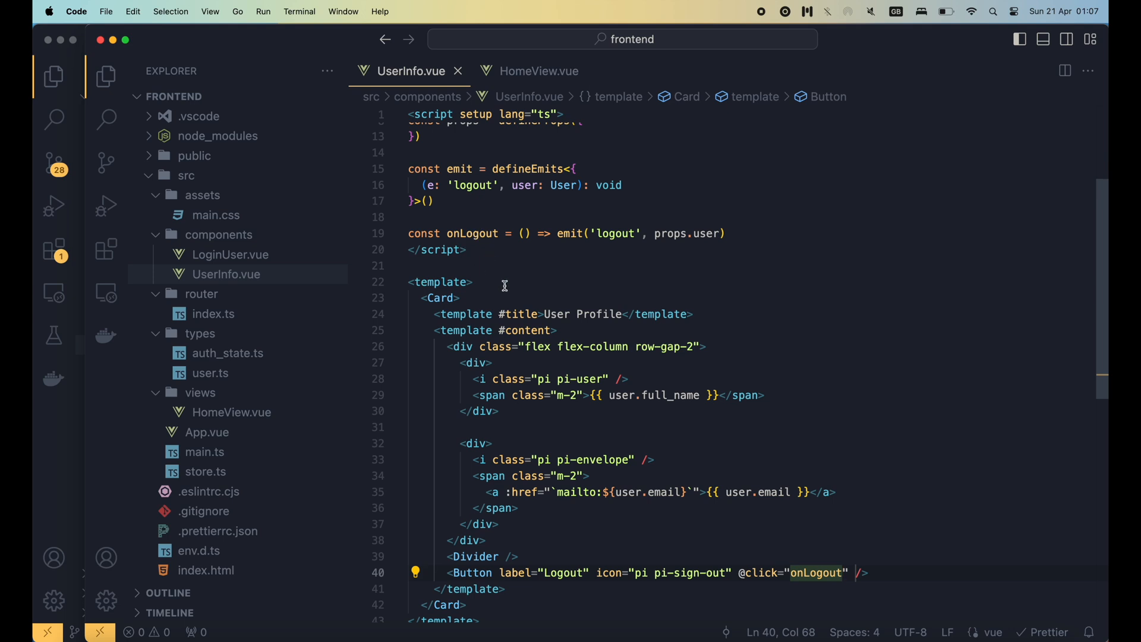
mouse_move(550, 251)
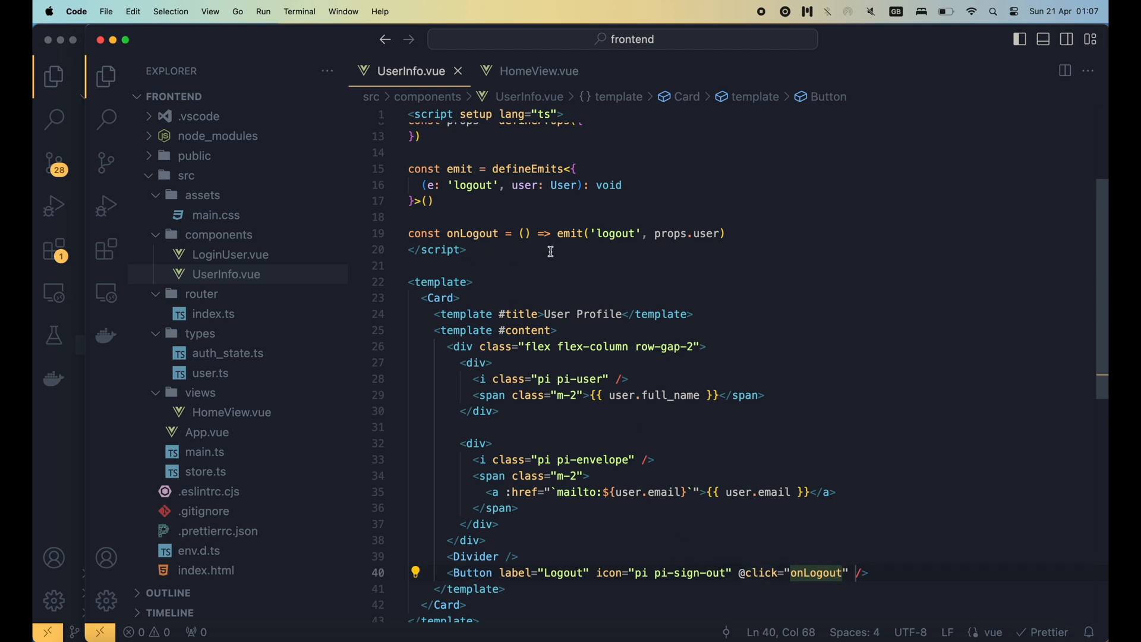
left_click(617, 233)
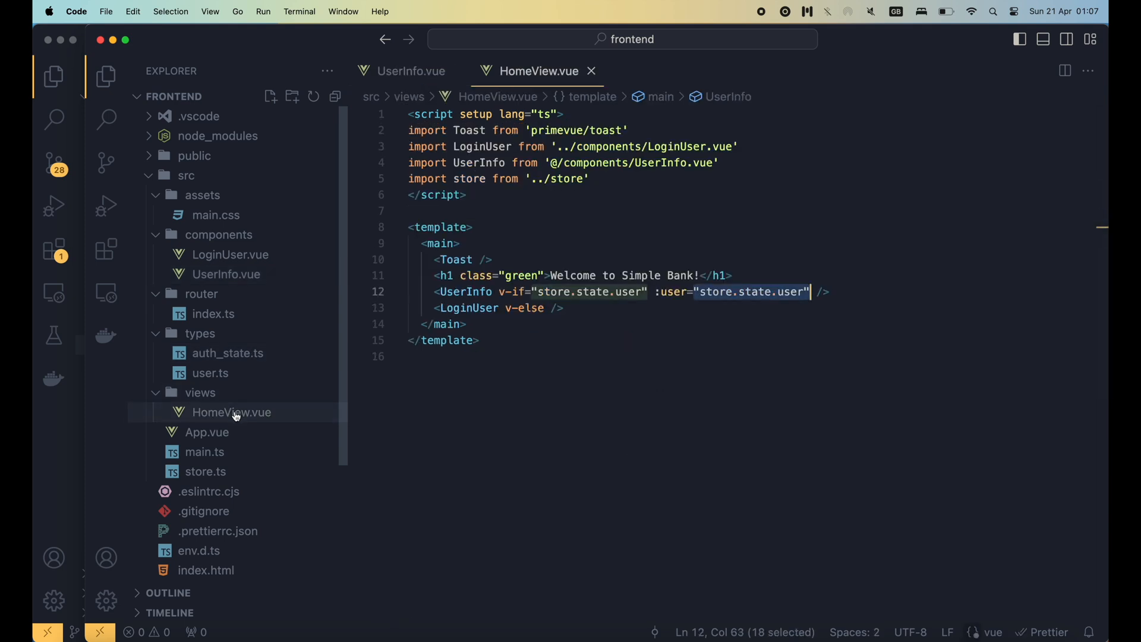
mouse_move(705, 304)
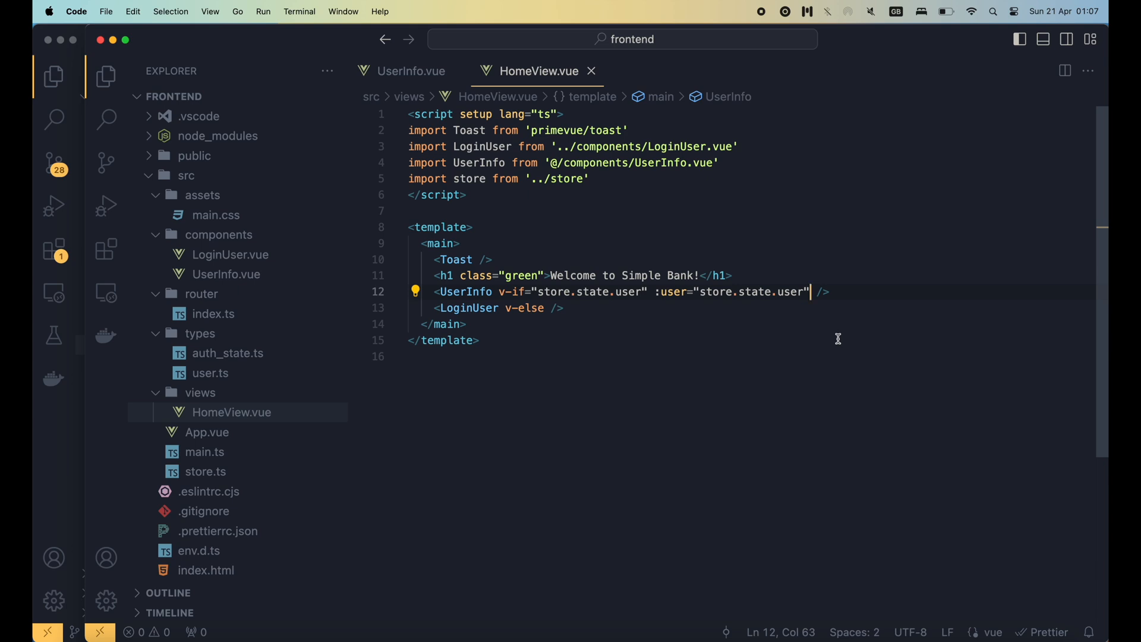
type("@")
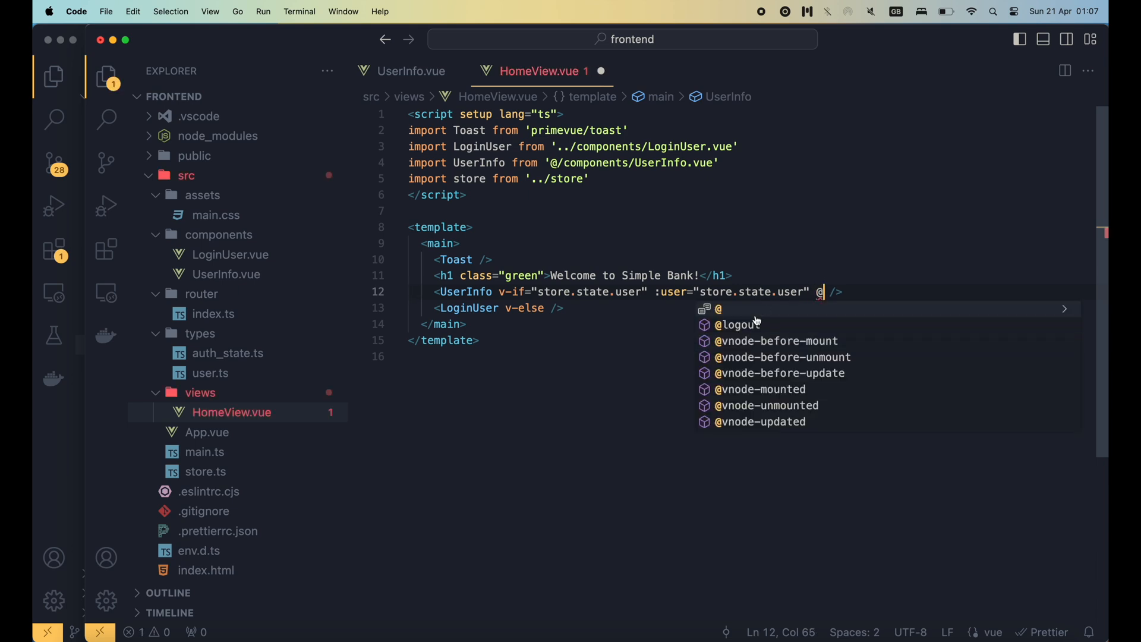
left_click(741, 324)
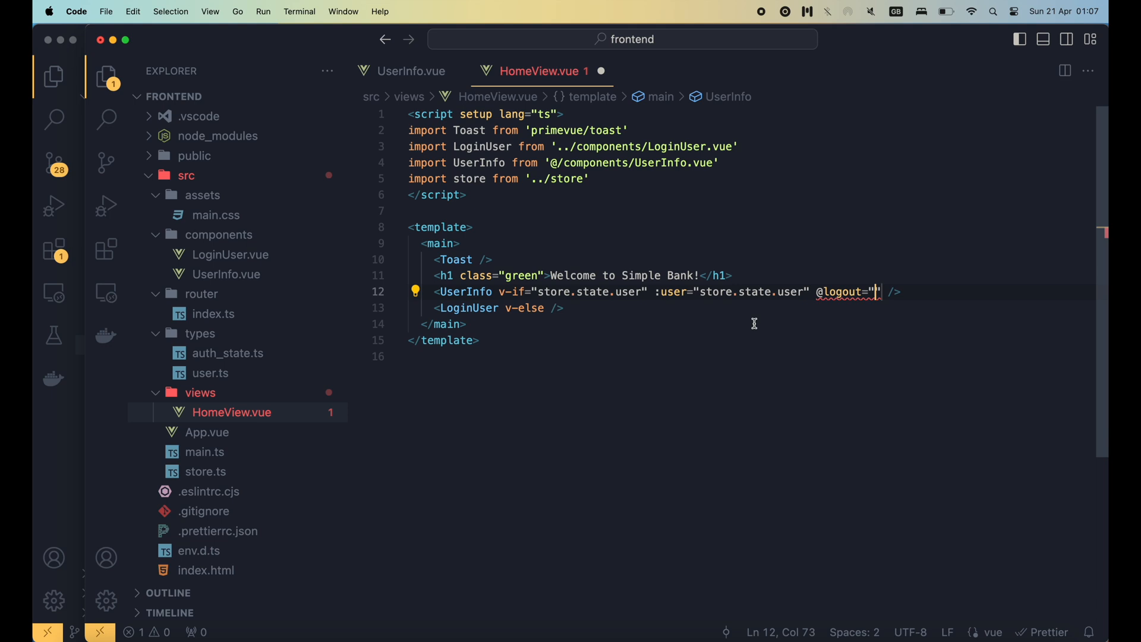
mouse_move(628, 219)
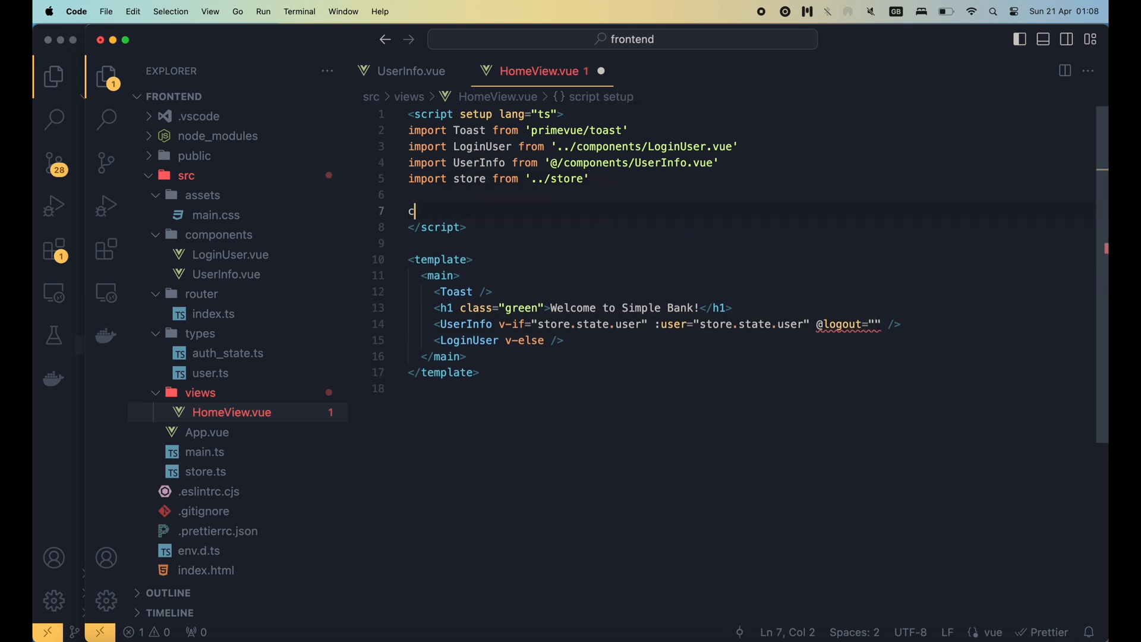
Define onLogout = (user: User) => { store.clearUser() } in HomeView.vue, importing the User type.
type("onst onLogout = (user:")
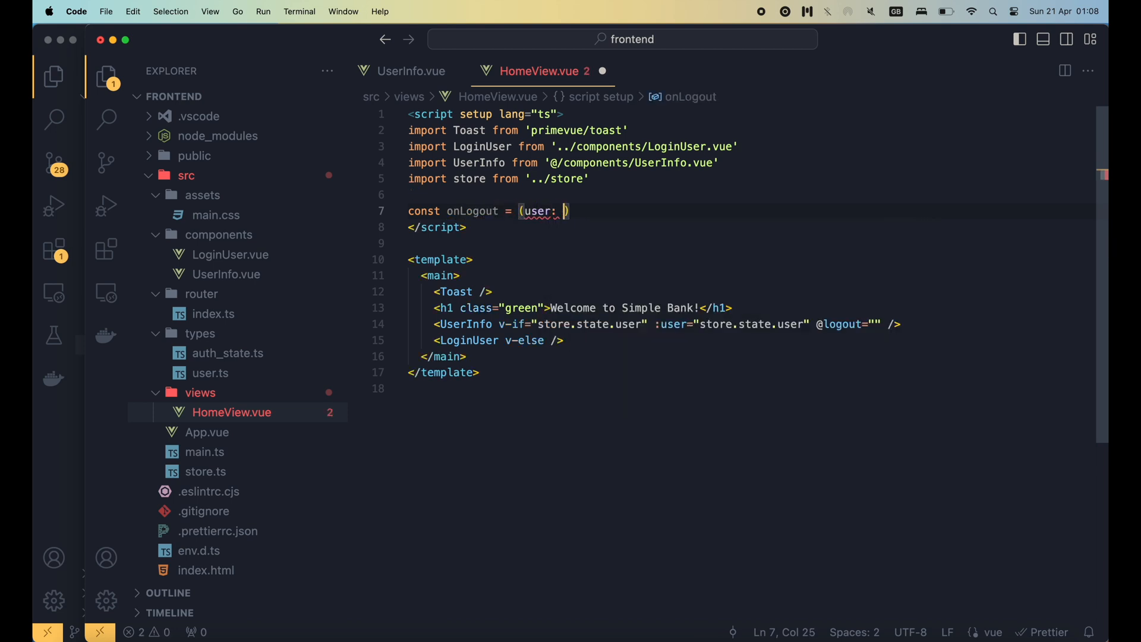
type("User) =")
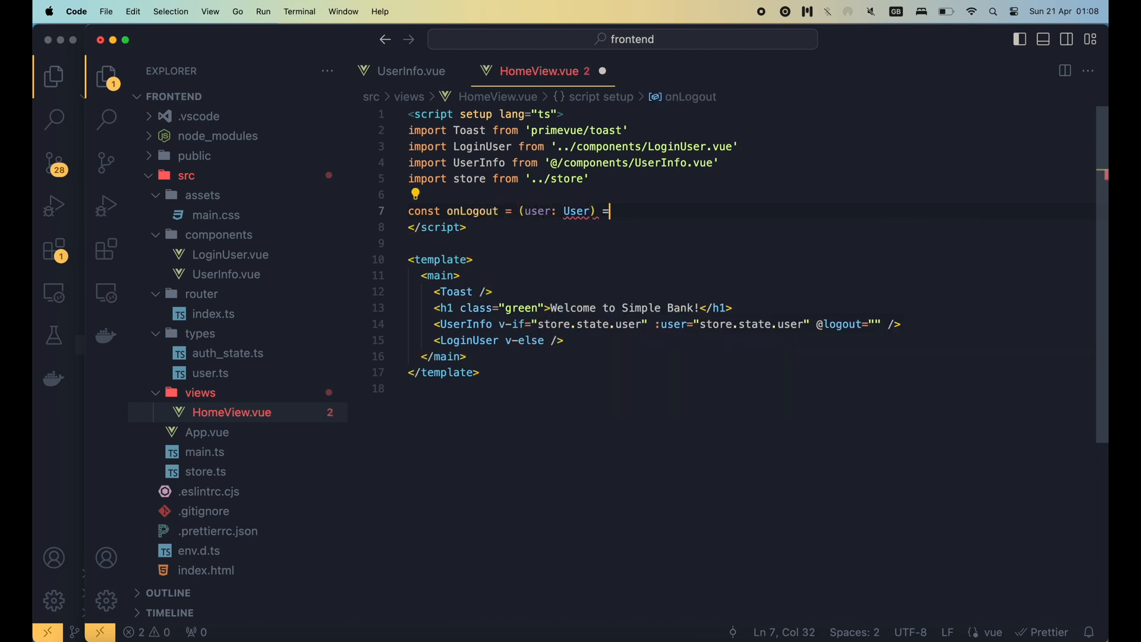
type("> {")
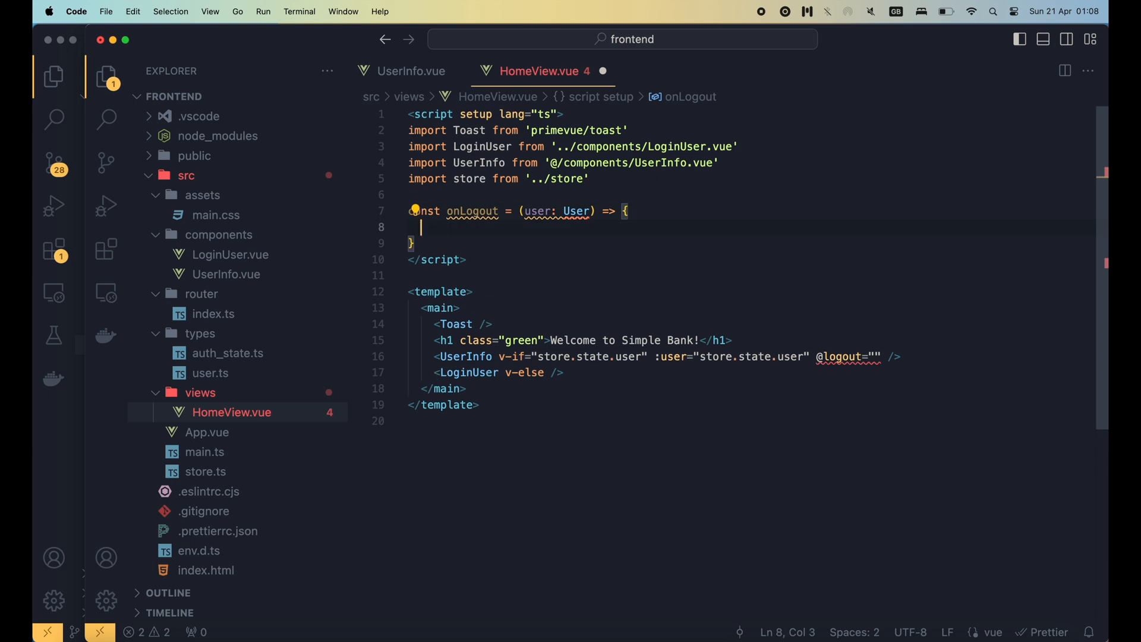
type("store.clearUser()")
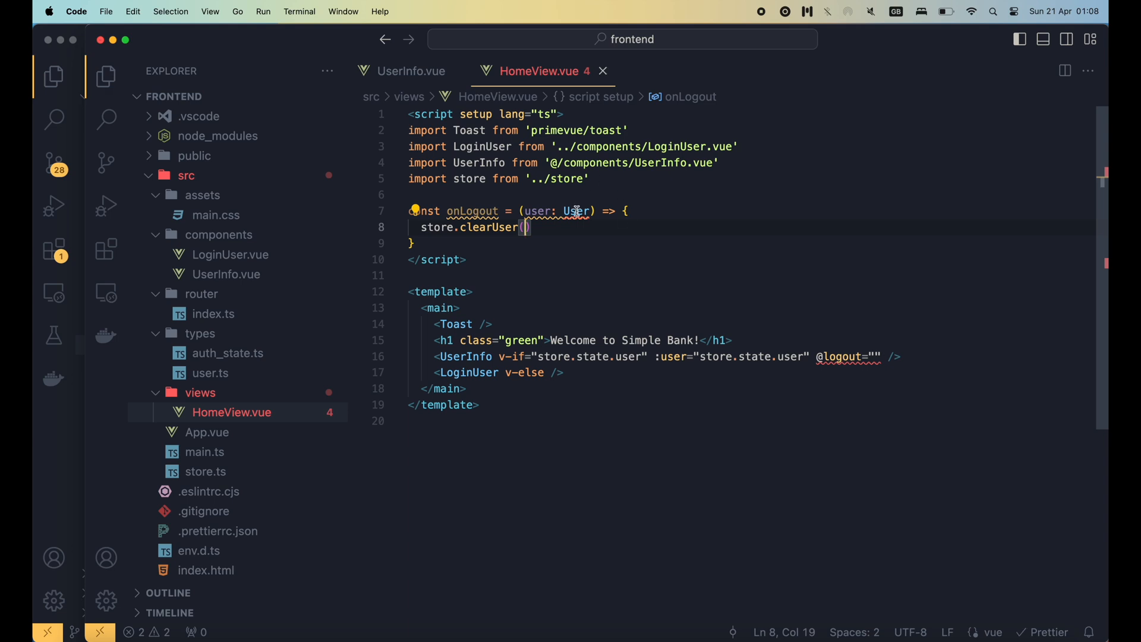
mouse_move(578, 211)
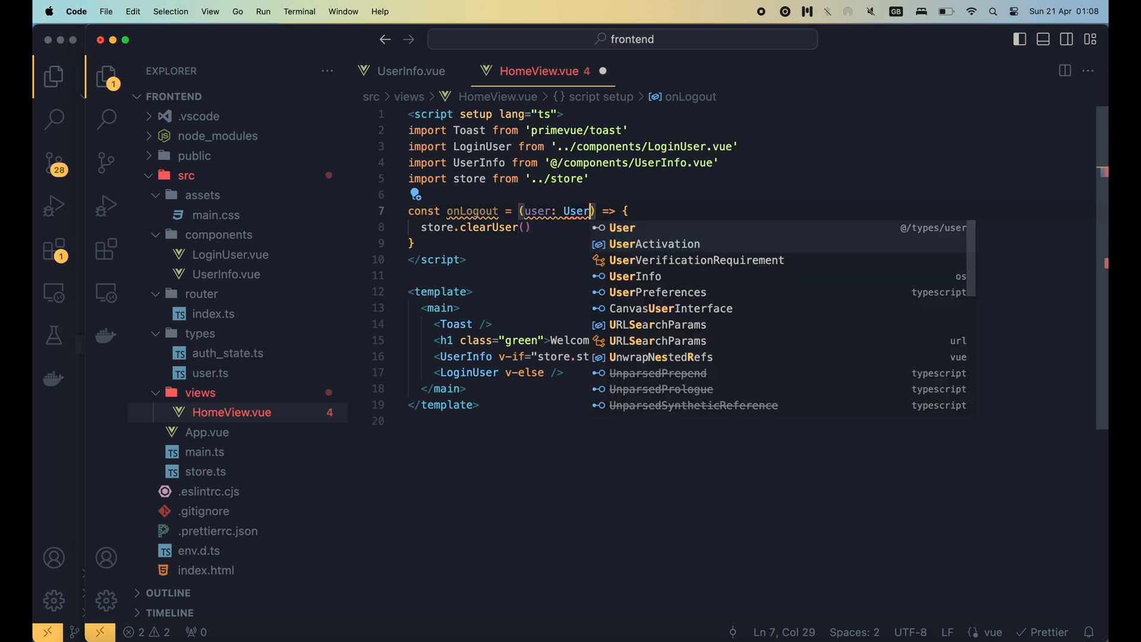
left_click(623, 227)
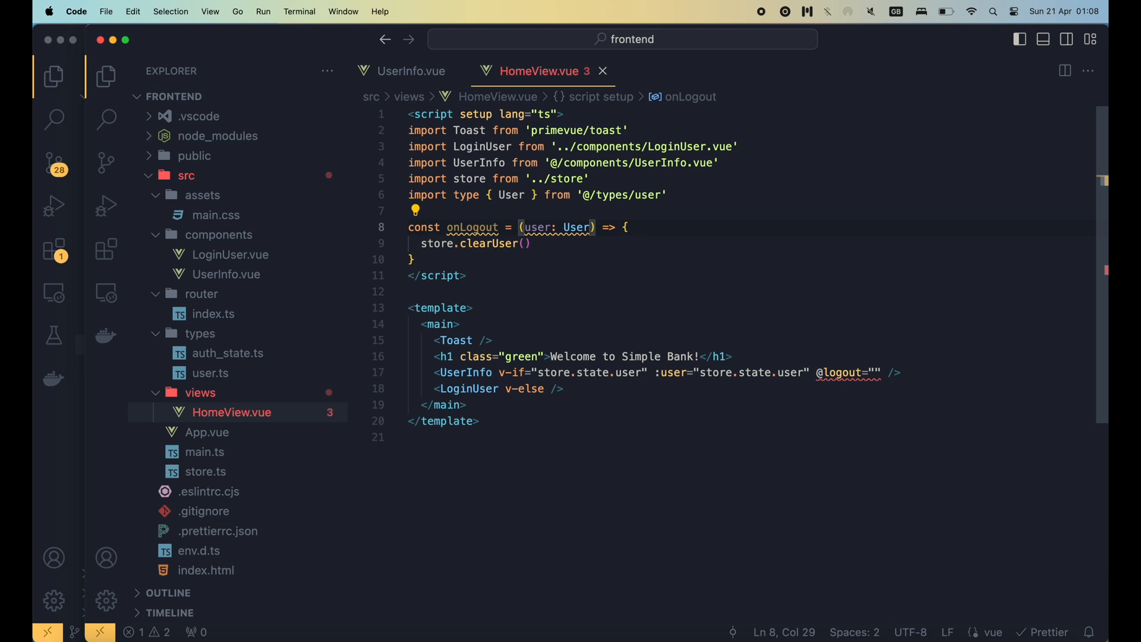
mouse_move(475, 233)
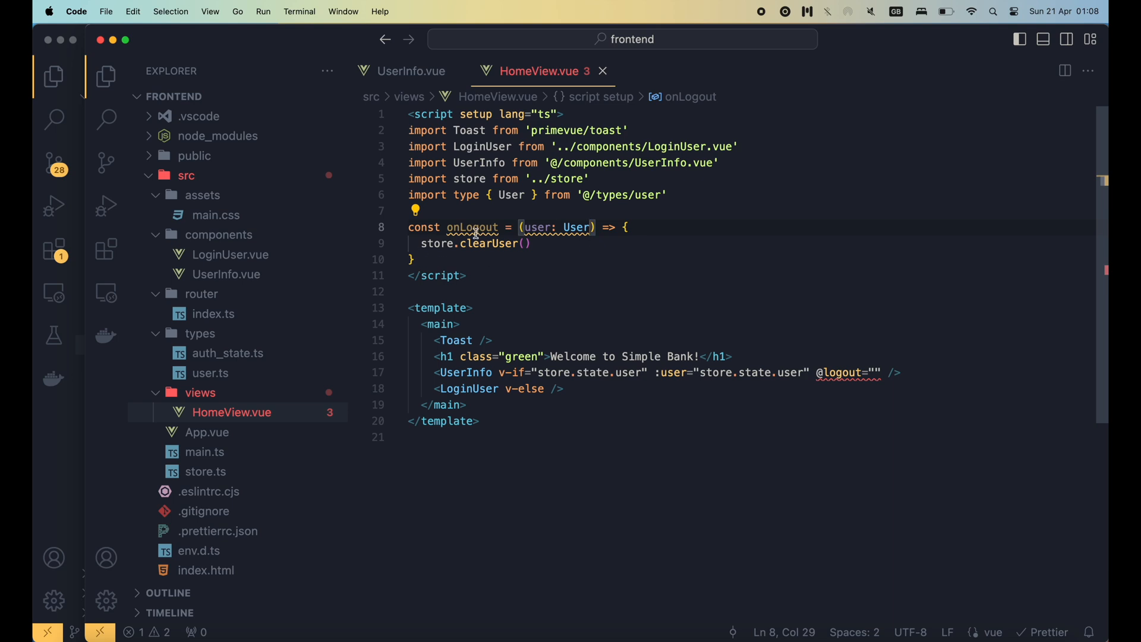
mouse_move(231, 255)
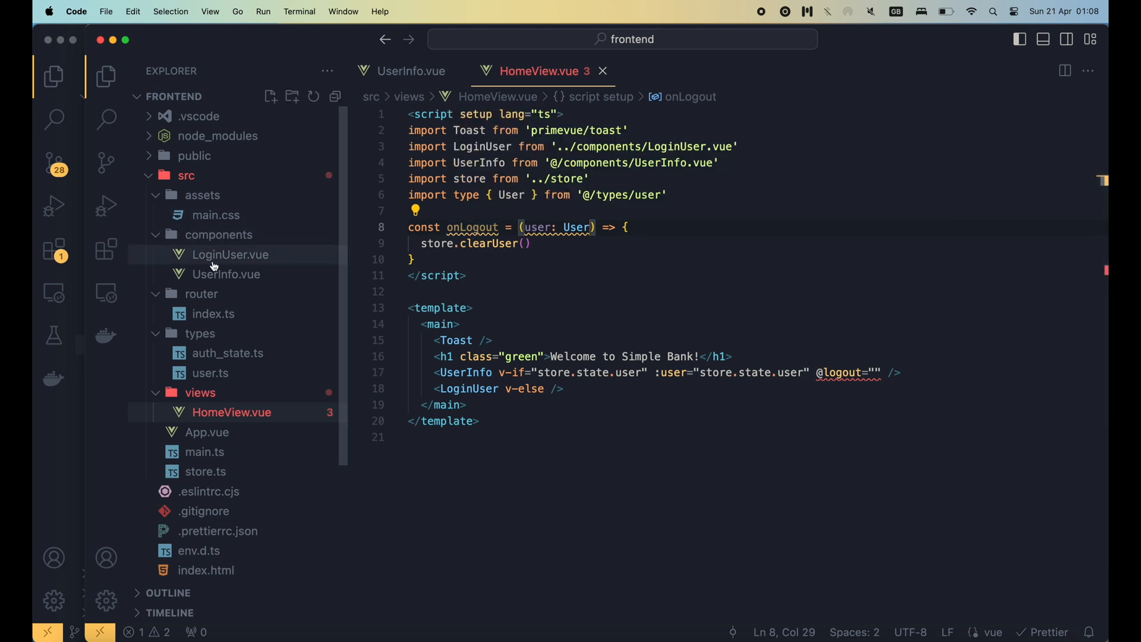
Import useToast from primevue and create const toast = useToast() in HomeView.vue, following LoginUser.vue.
left_click(231, 255)
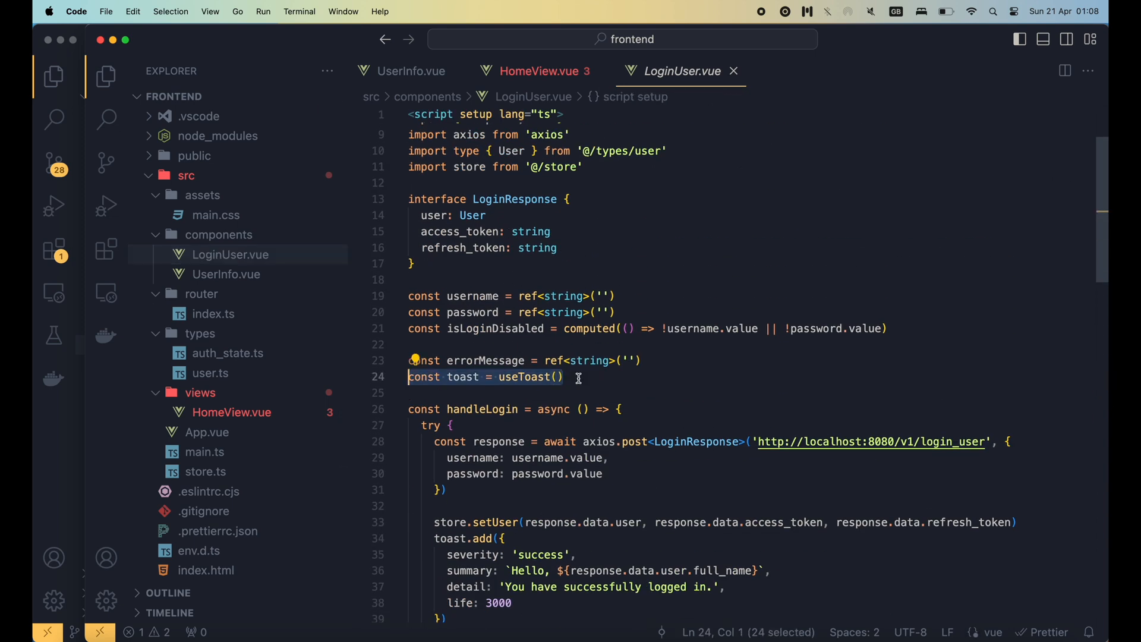
left_click(535, 71)
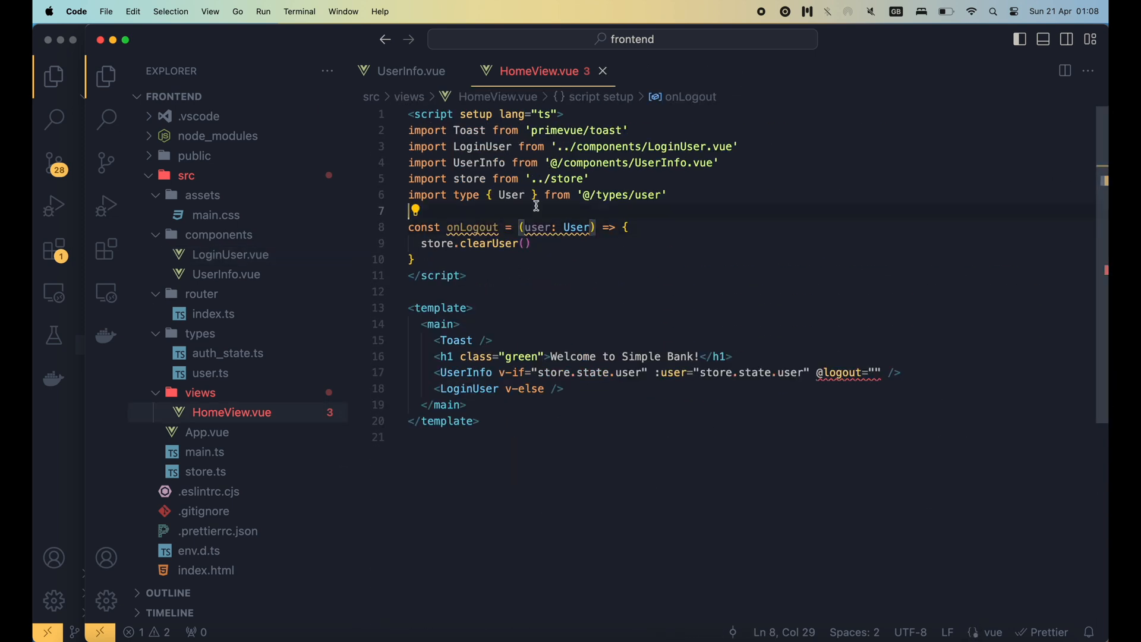
type("const toast = useToast()")
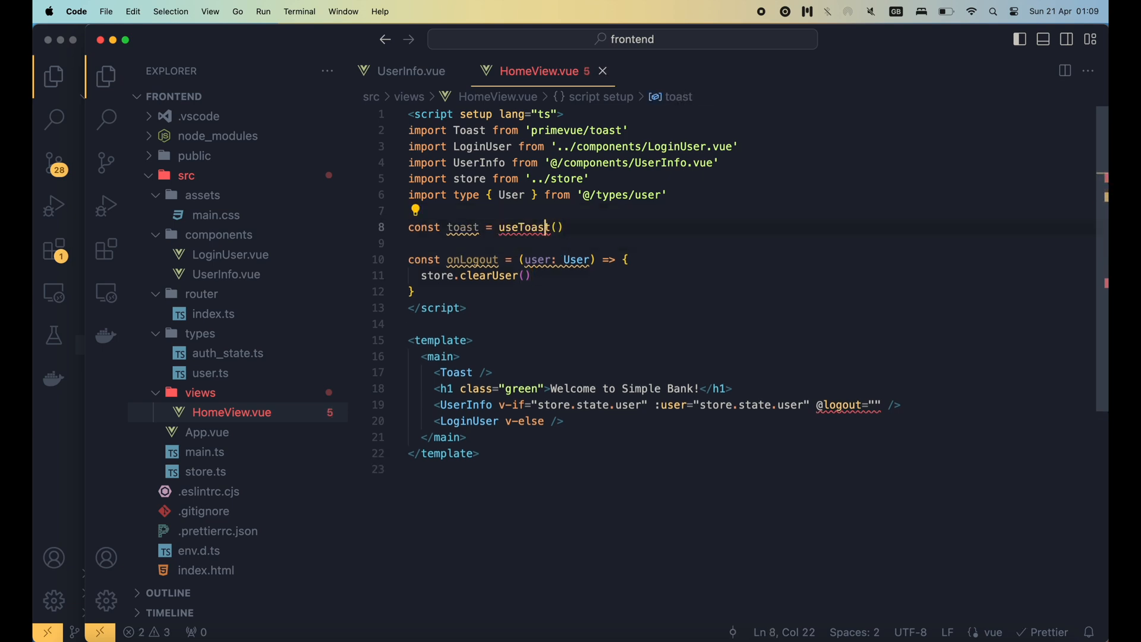
type("import { useToast } from 'primevue/usetoast'")
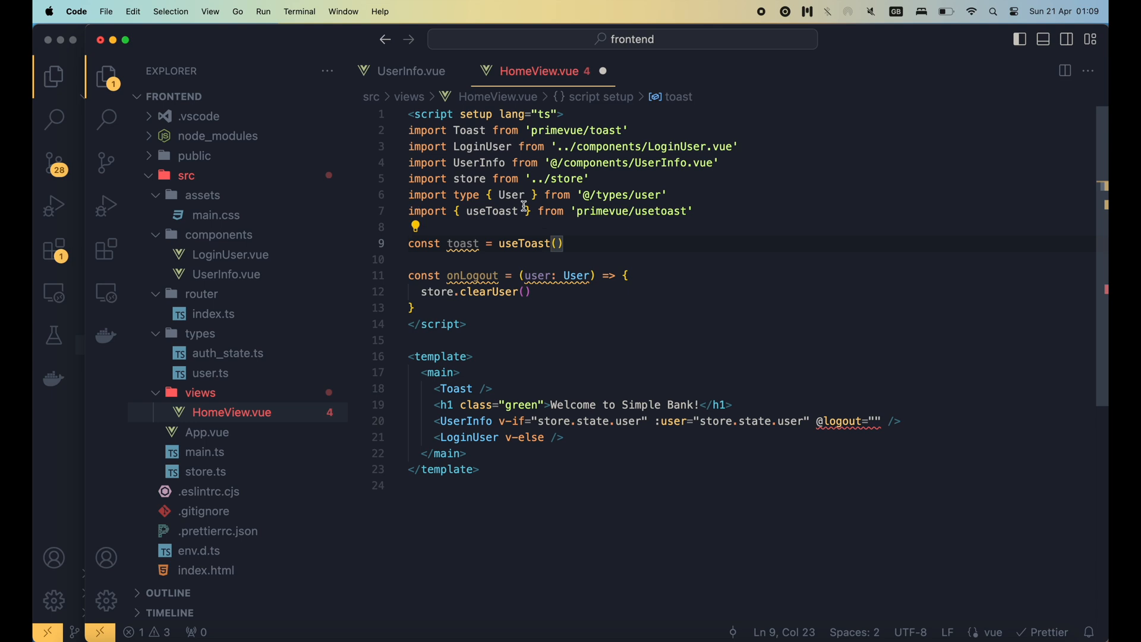
Add toast.add in onLogout with fields copied from LoginUser.vue, changed to Goodbye / logged out.
left_click(532, 291)
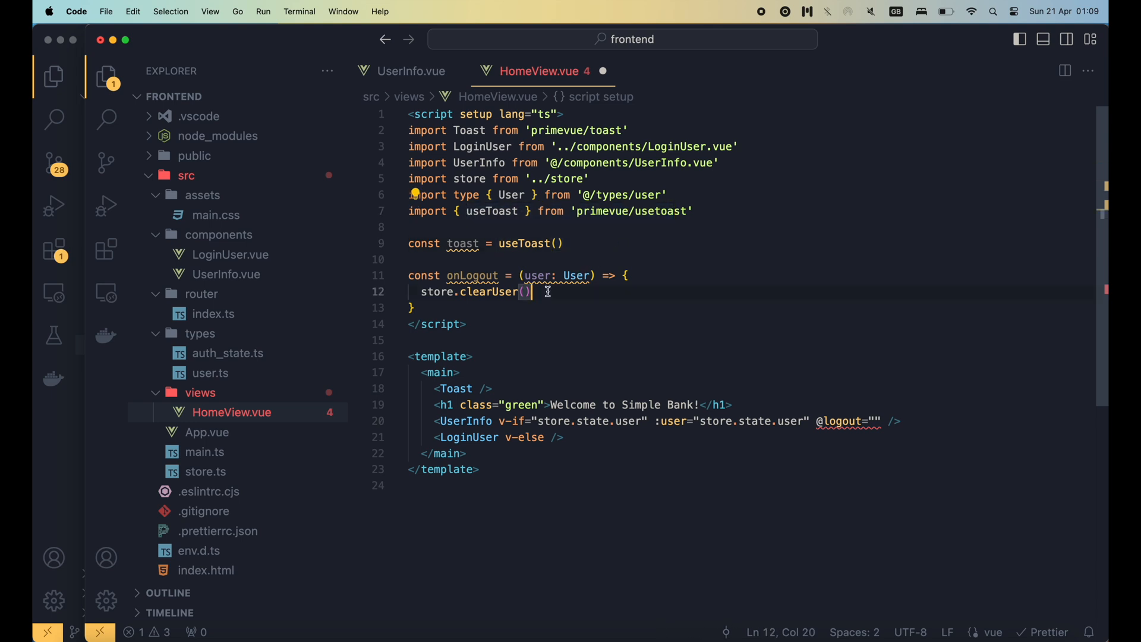
key("enter")
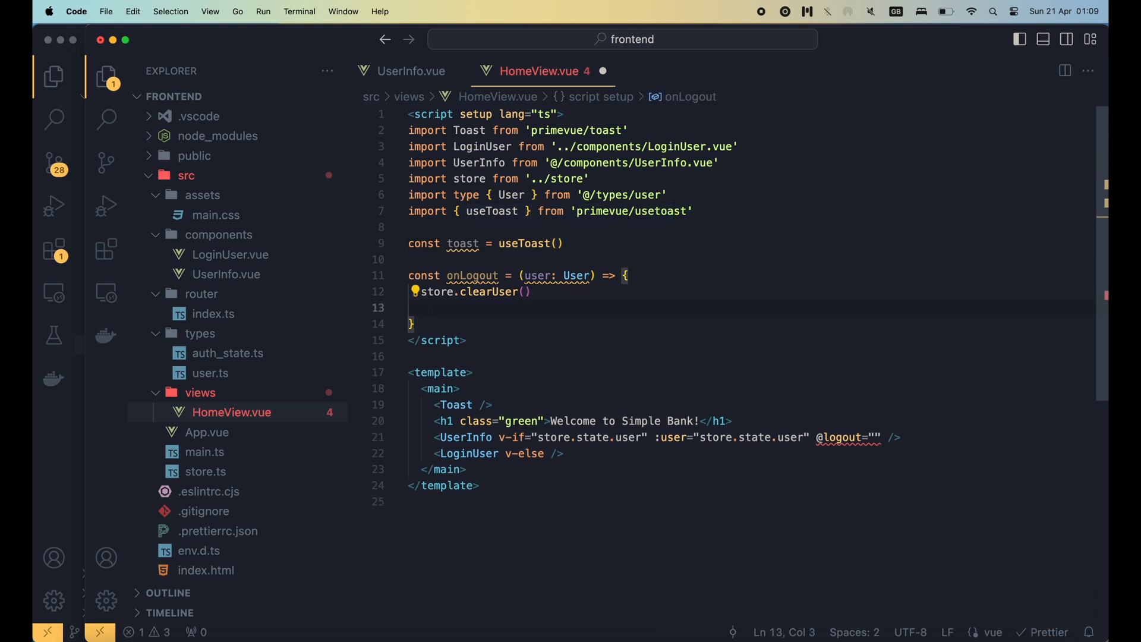
type("toast.add")
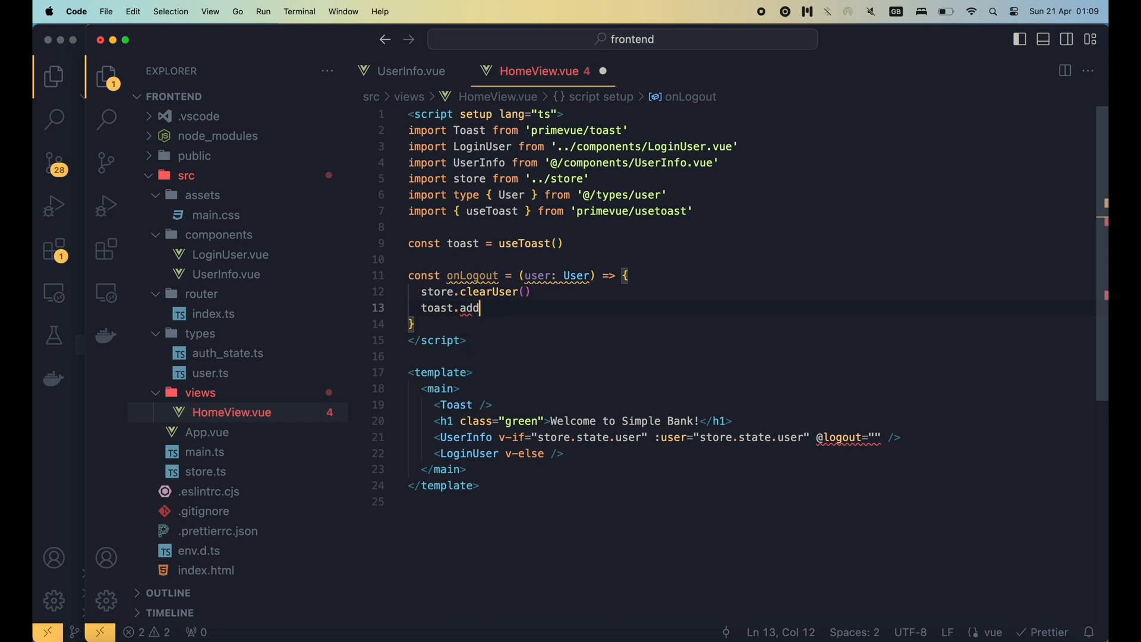
type("({")
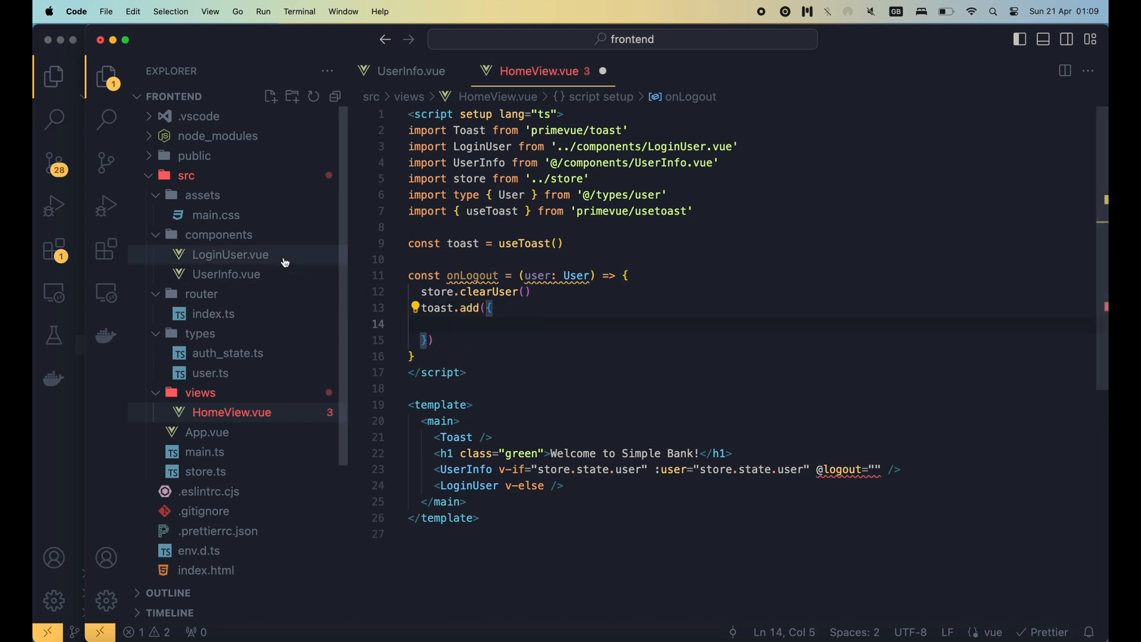
left_click(230, 254)
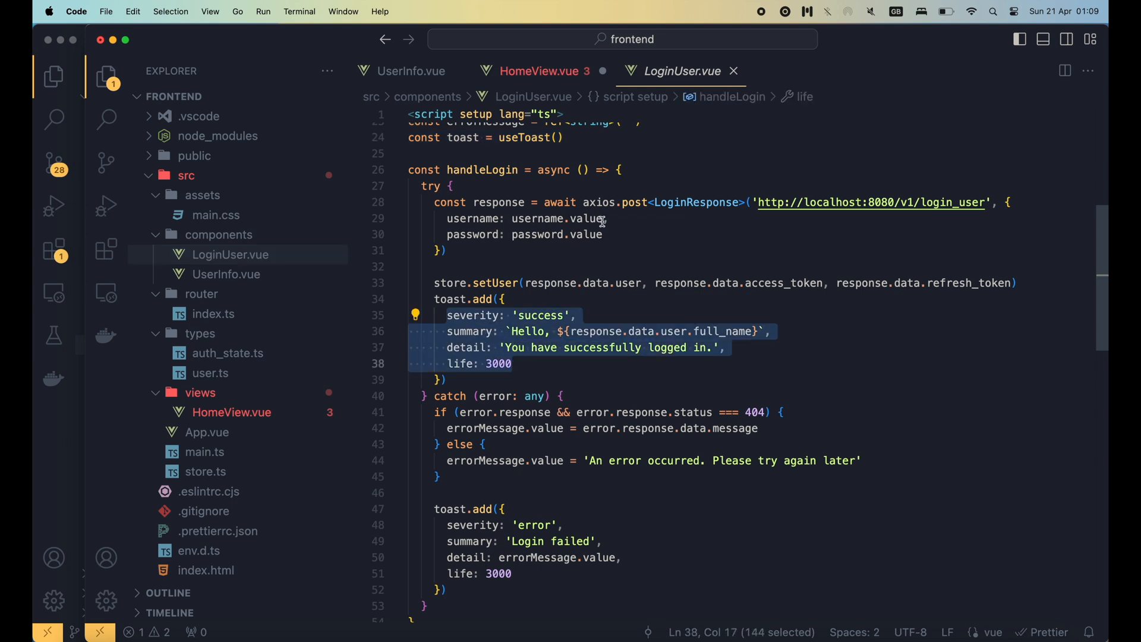
left_click(540, 71)
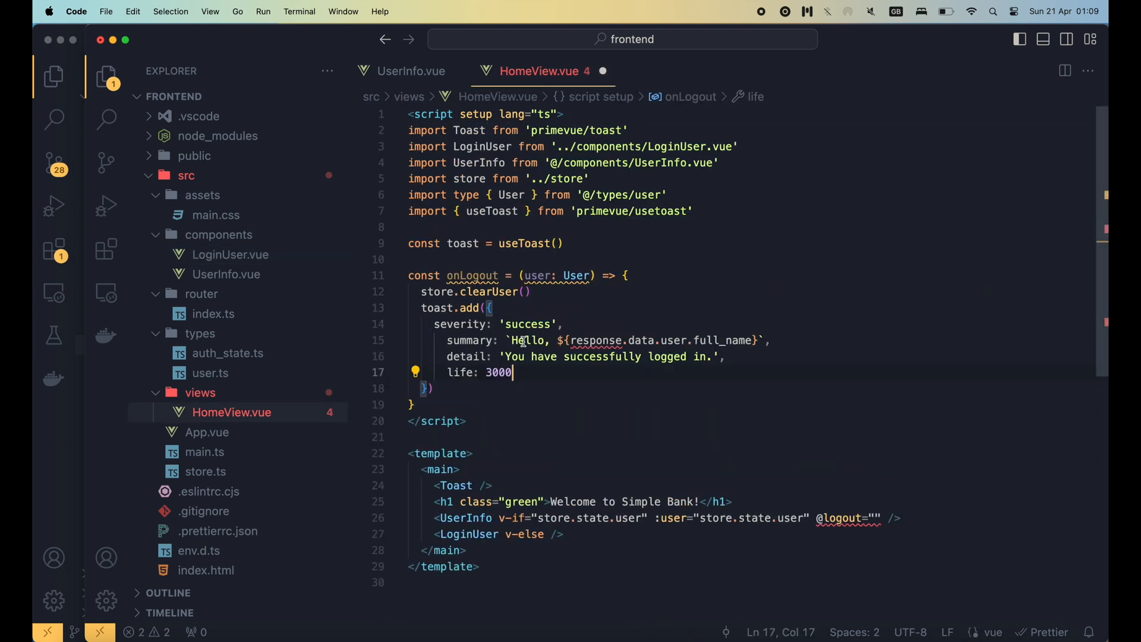
type("Goodbye")
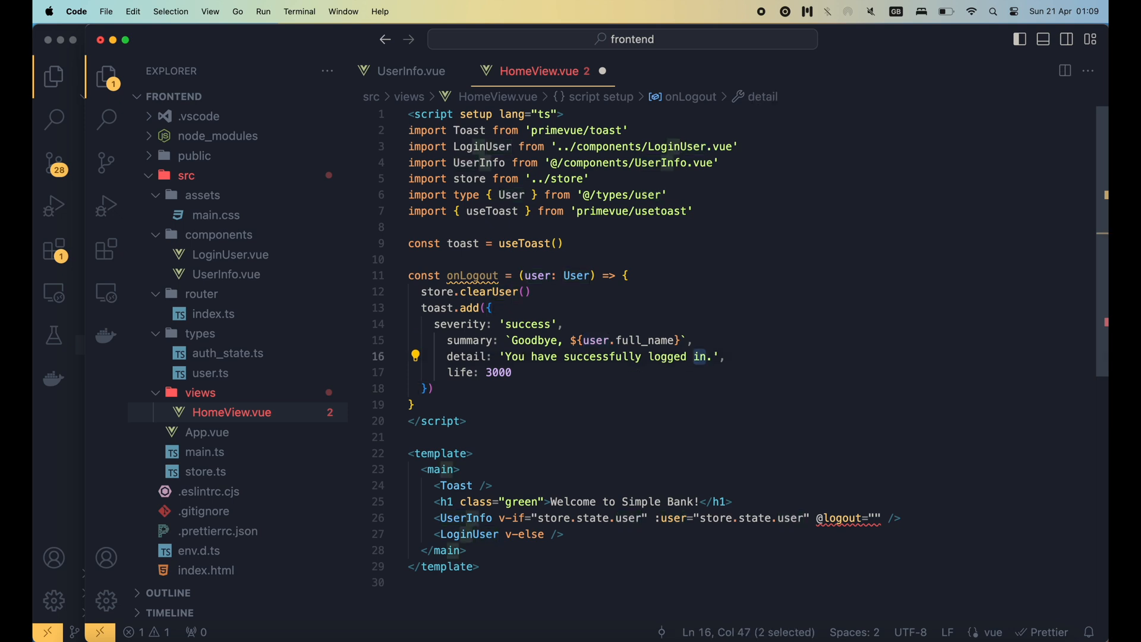
type("out")
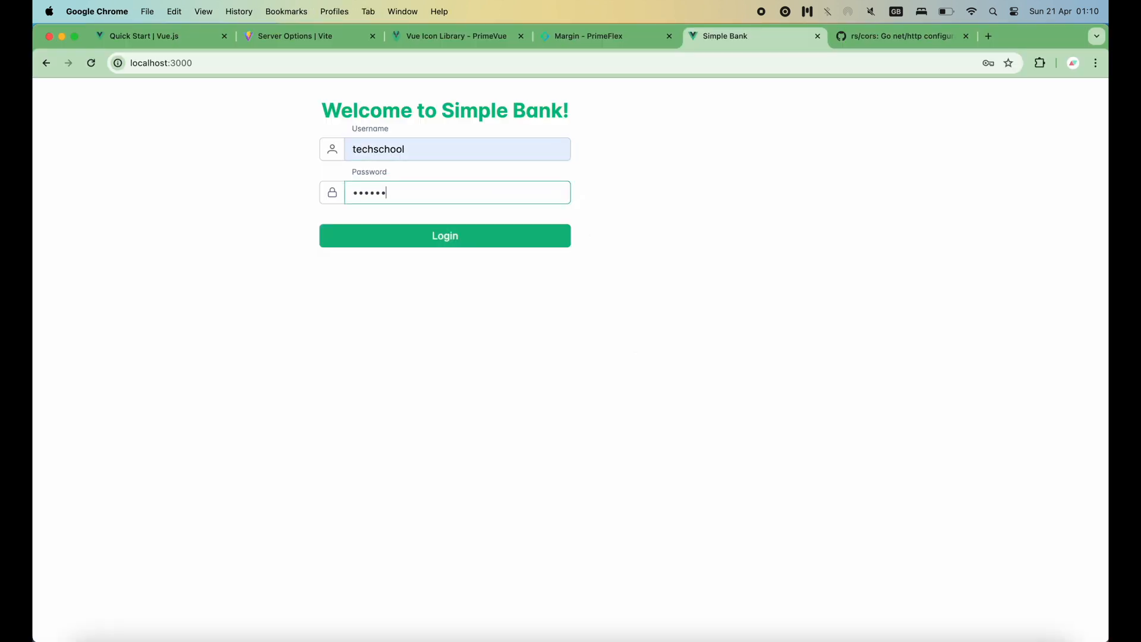
Log in to Simple Bank, then log out from the profile card, seeing the Goodbye toast and the login form.
left_click(445, 235)
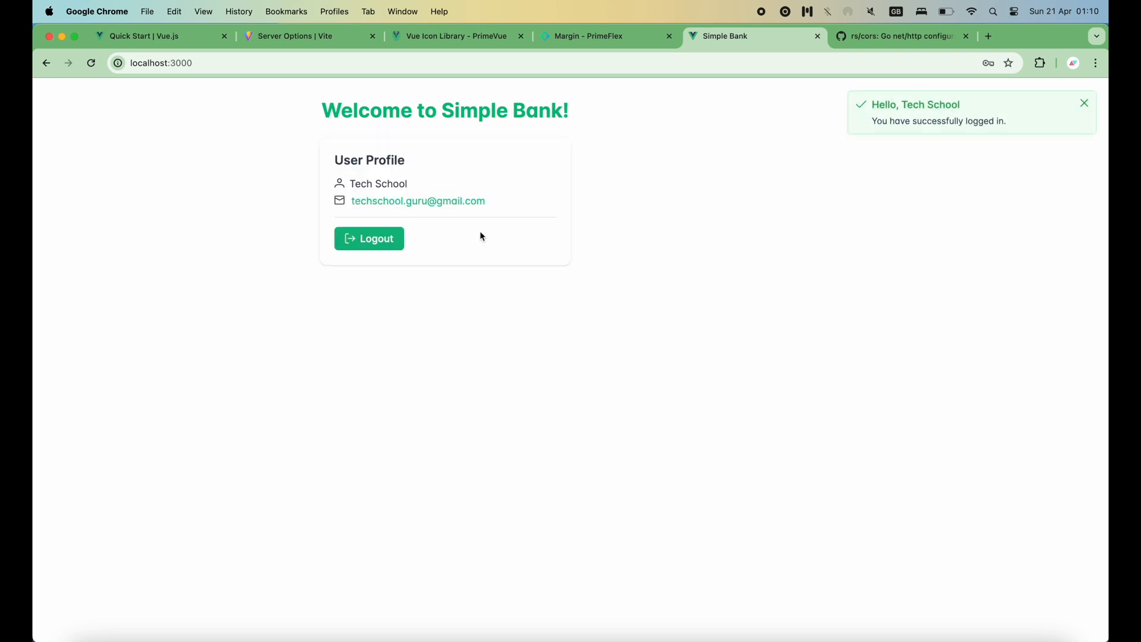
mouse_move(695, 231)
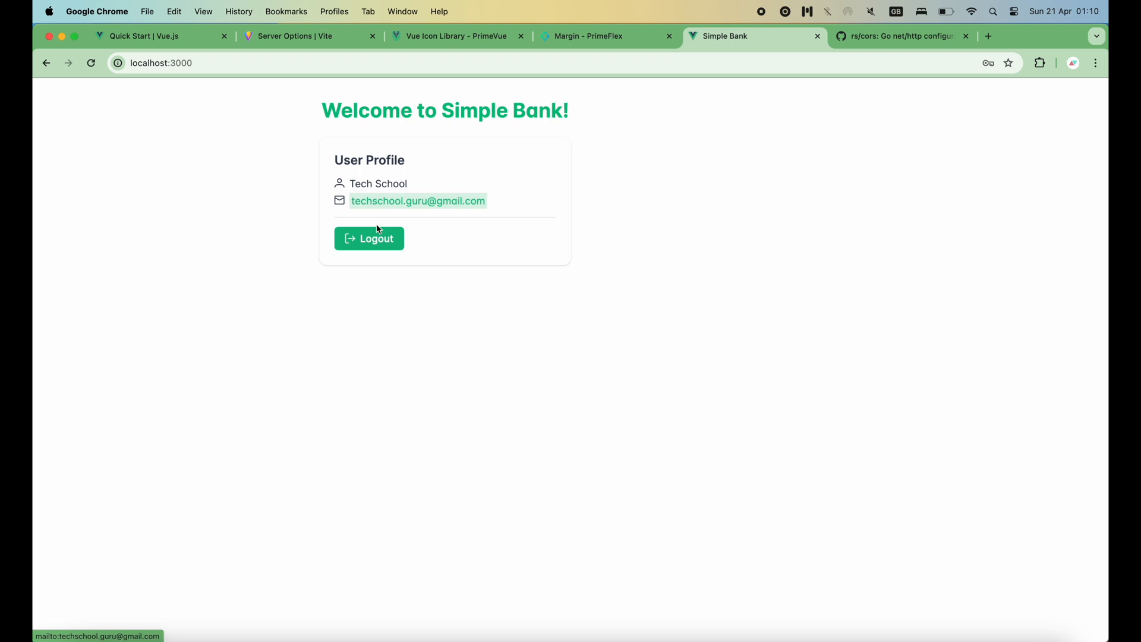
left_click(369, 238)
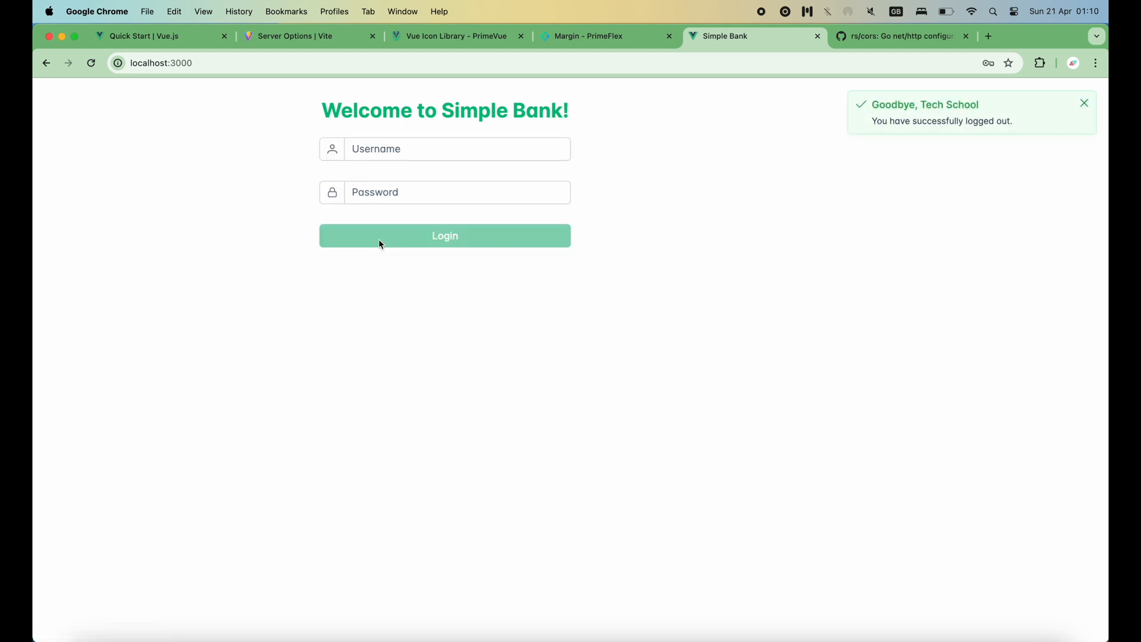
mouse_move(987, 123)
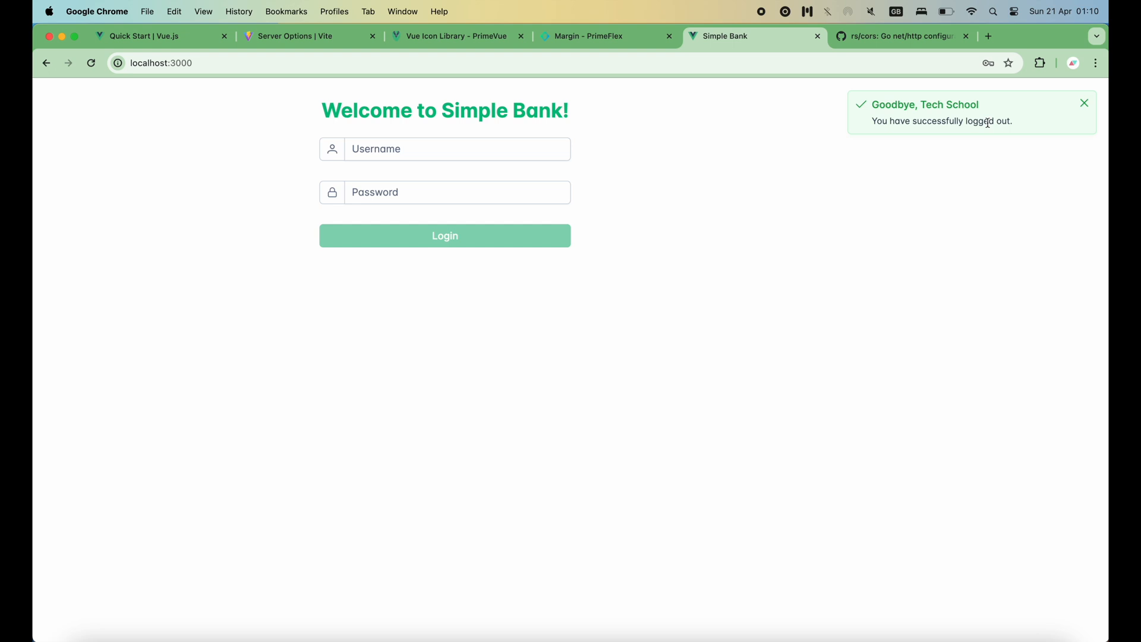
mouse_move(635, 142)
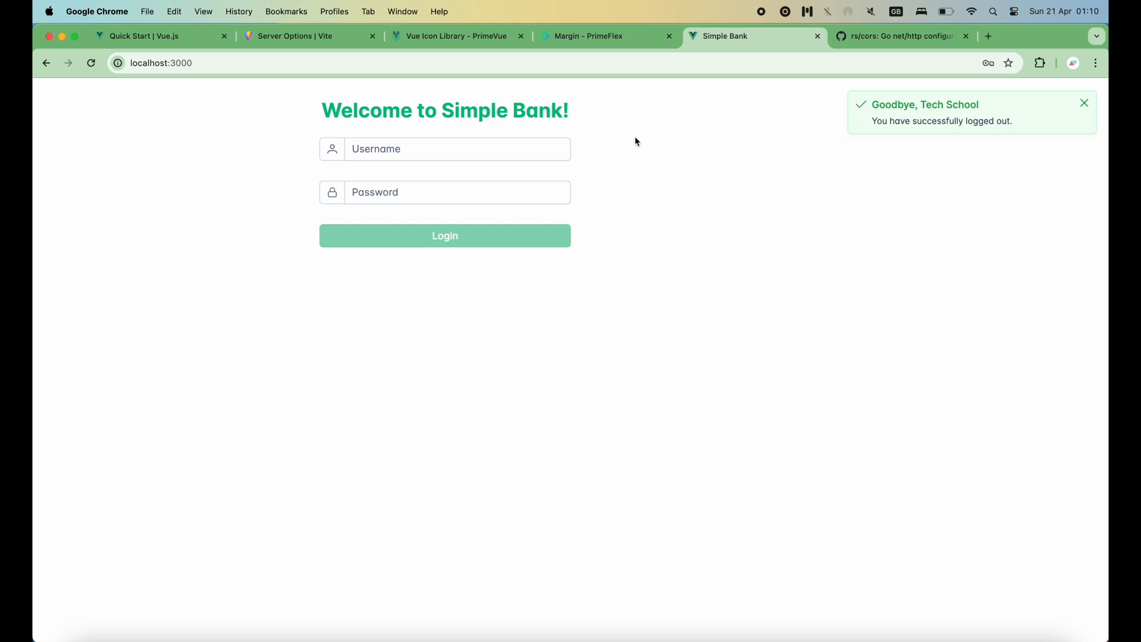
left_click(457, 192)
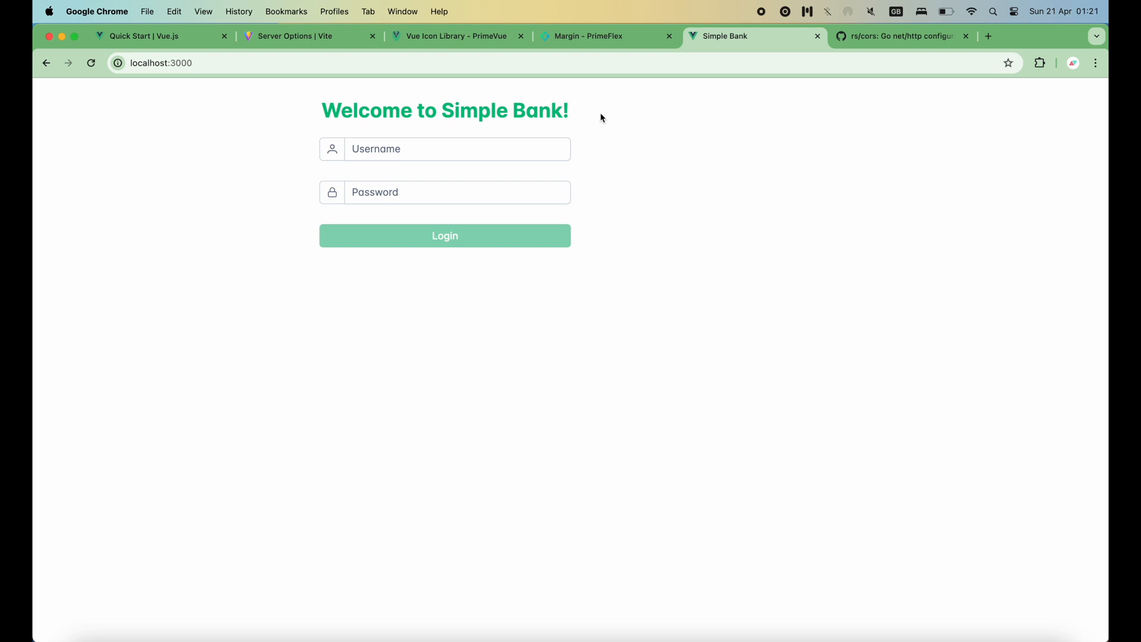
mouse_move(590, 223)
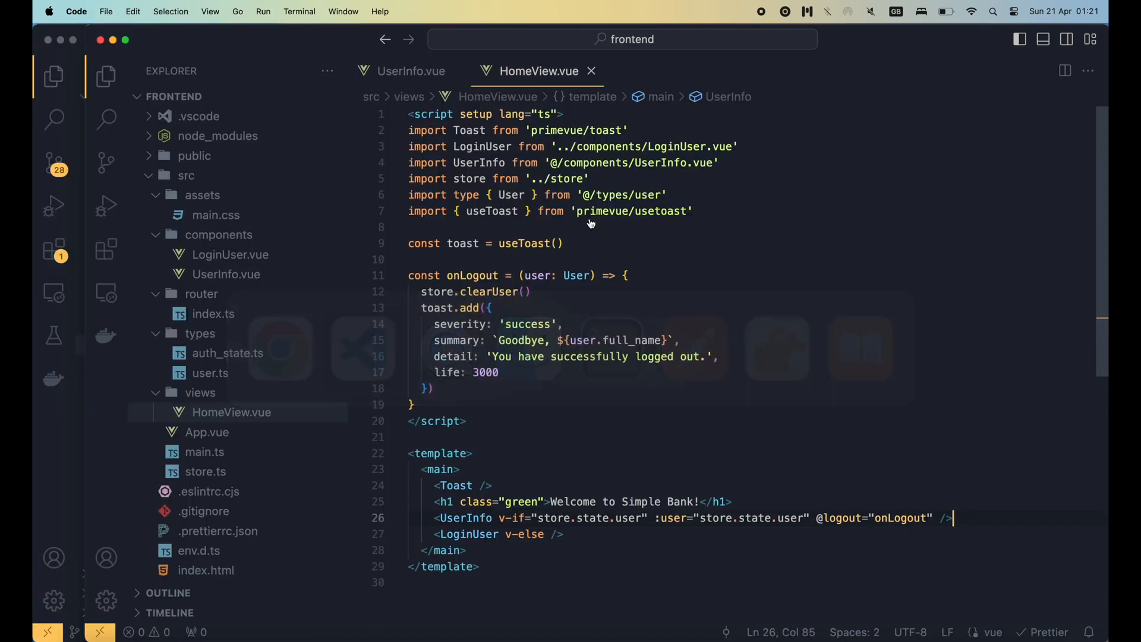
Open src/assets/main.css and select the #app grid rule inside the 1024px media query.
left_click(216, 214)
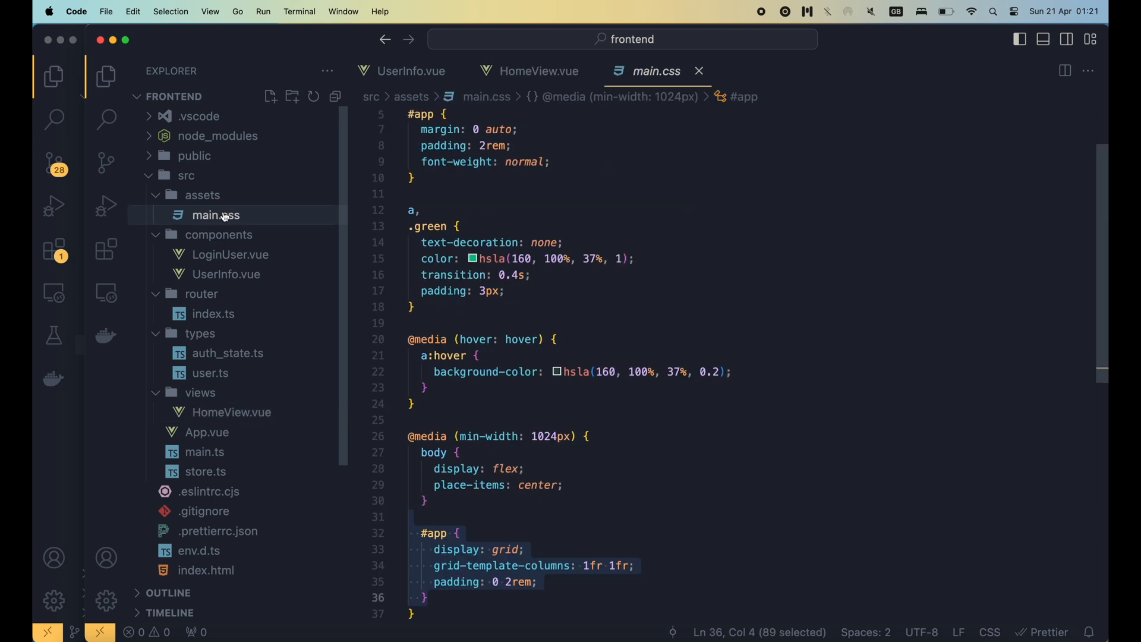
left_click(429, 500)
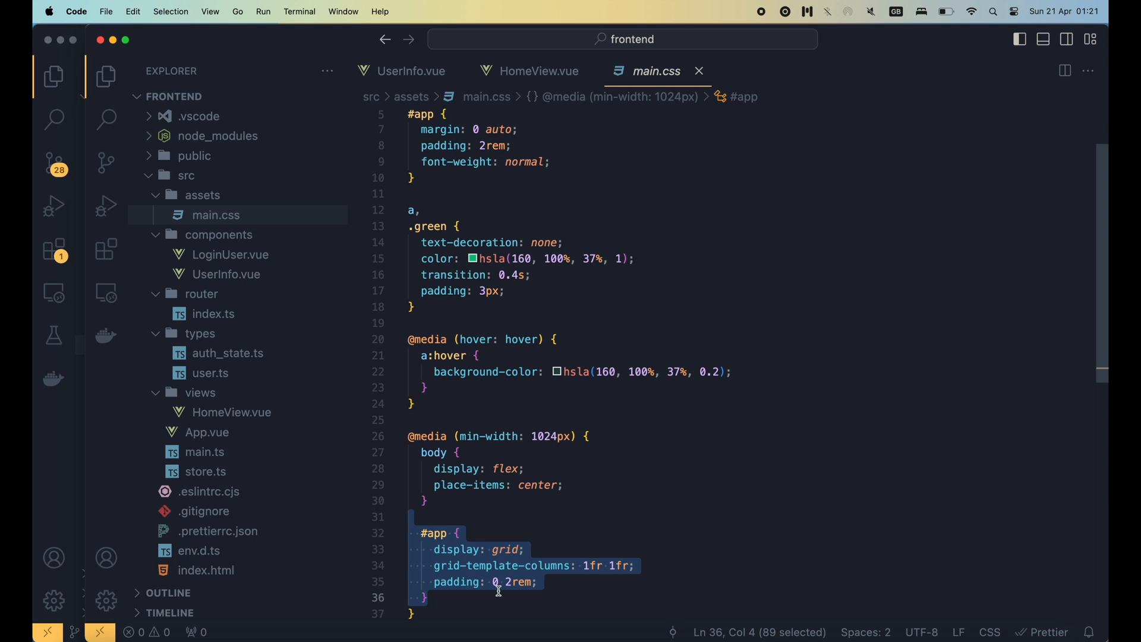
mouse_move(661, 573)
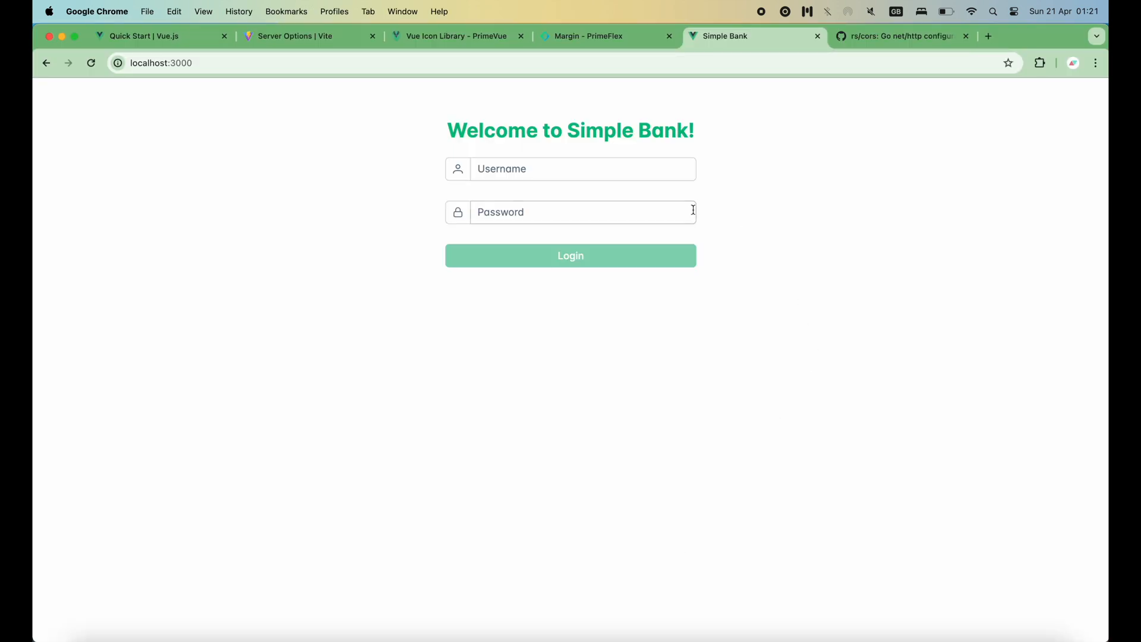
mouse_move(432, 194)
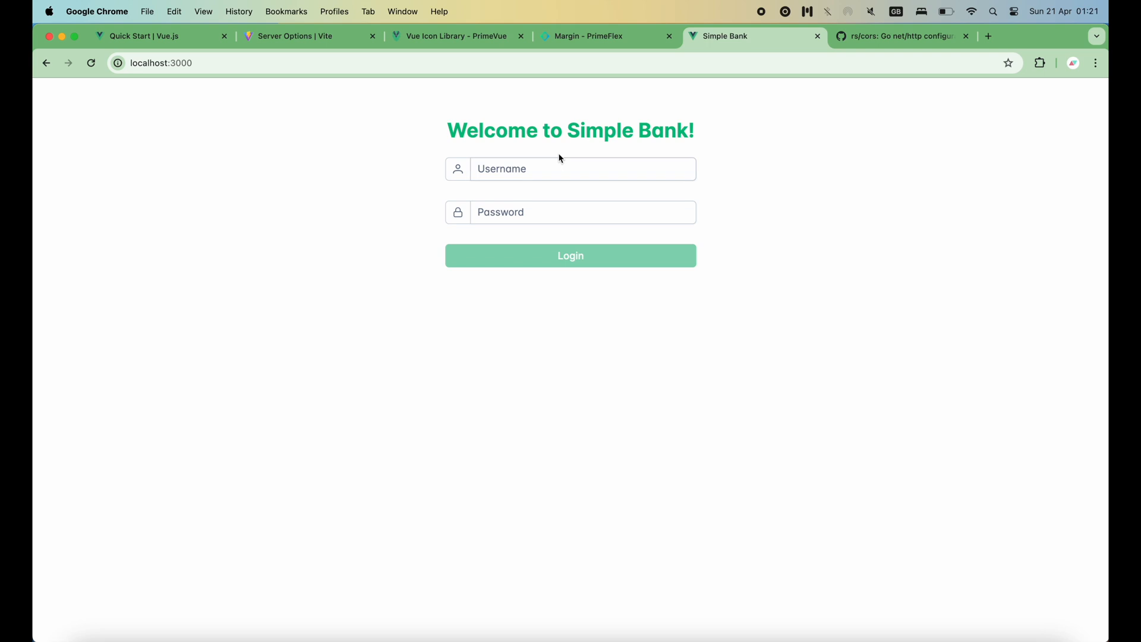
Inspect the reloaded localhost:3000 page showing the centred Simple Bank login form.
triple_click(570, 130)
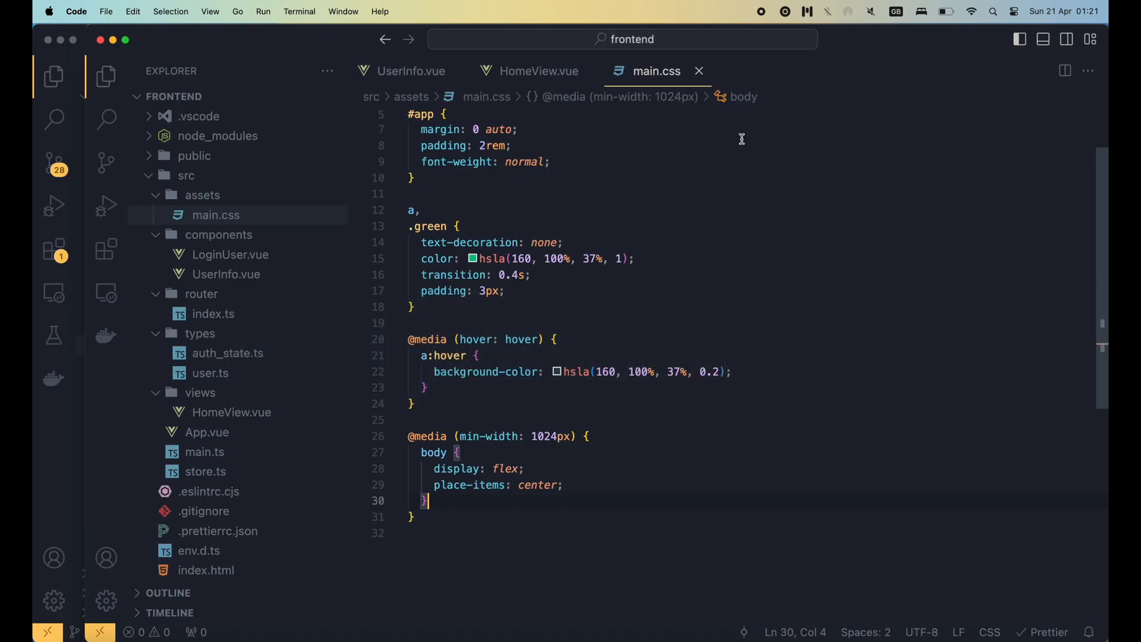
Add a <style scoped> block in HomeView.vue with an h1 rule for font-weight 500 and font-size.
left_click(538, 70)
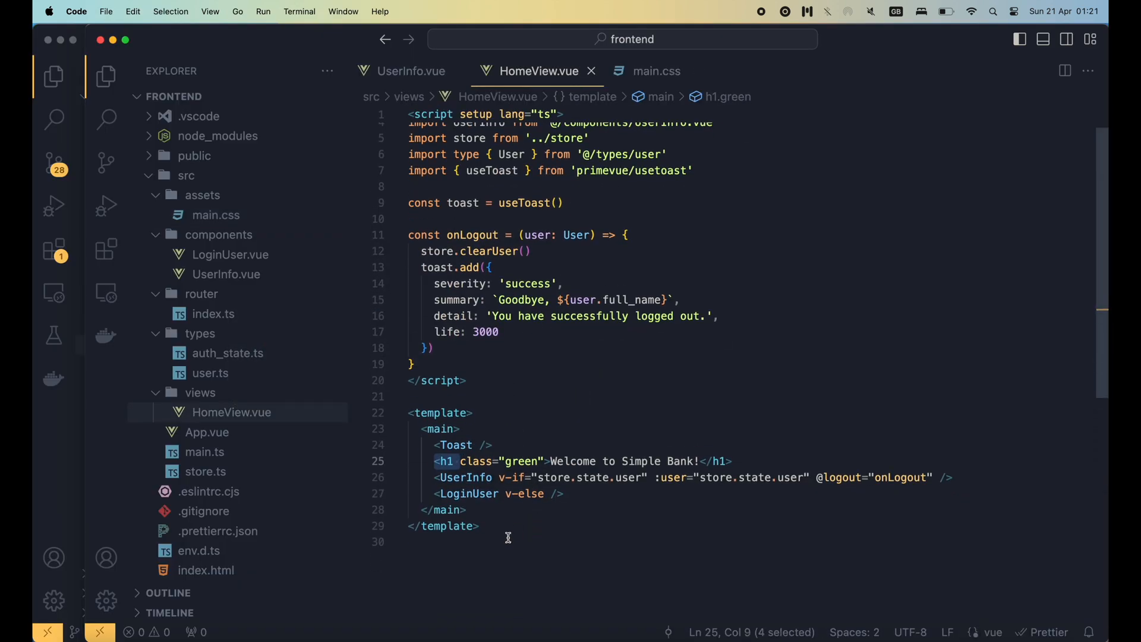
type("<s")
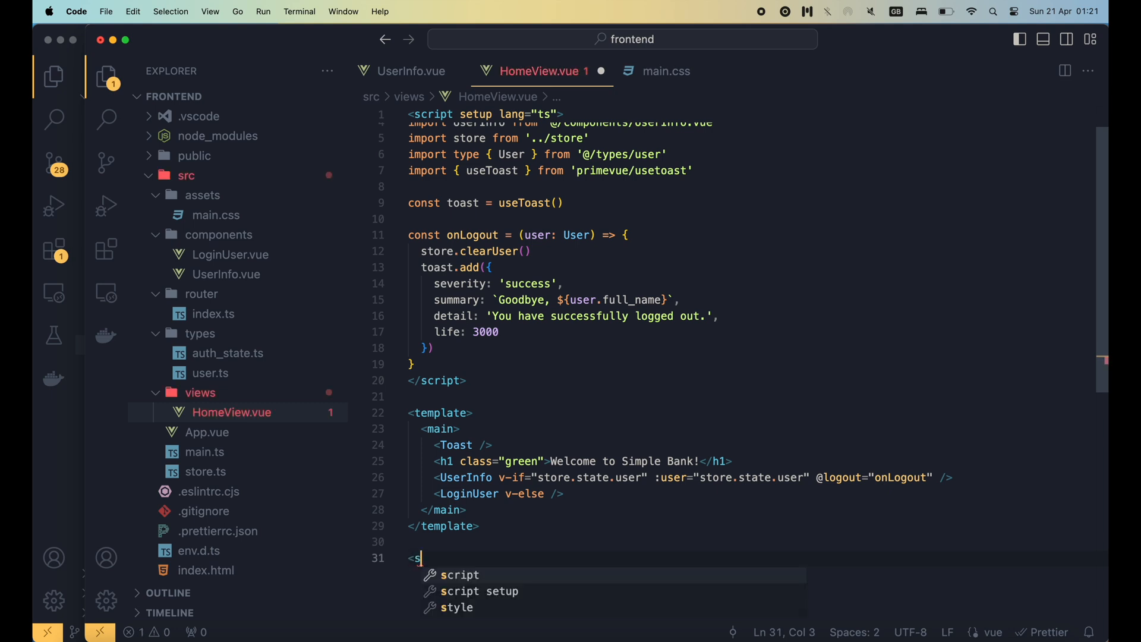
type("tyle scoped>")
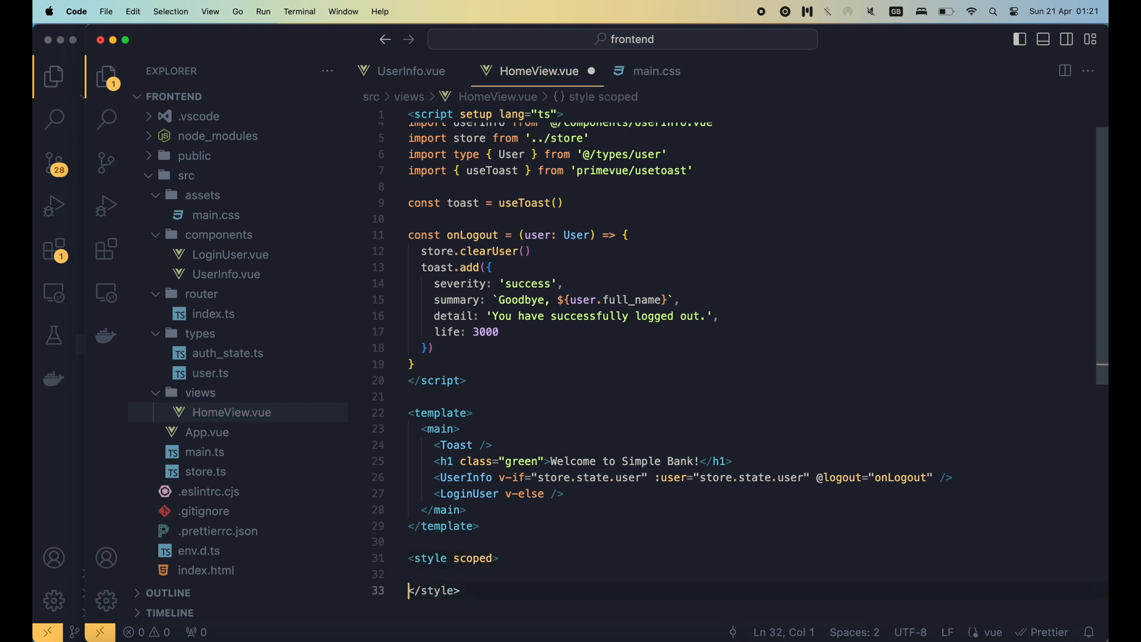
type("h1 {")
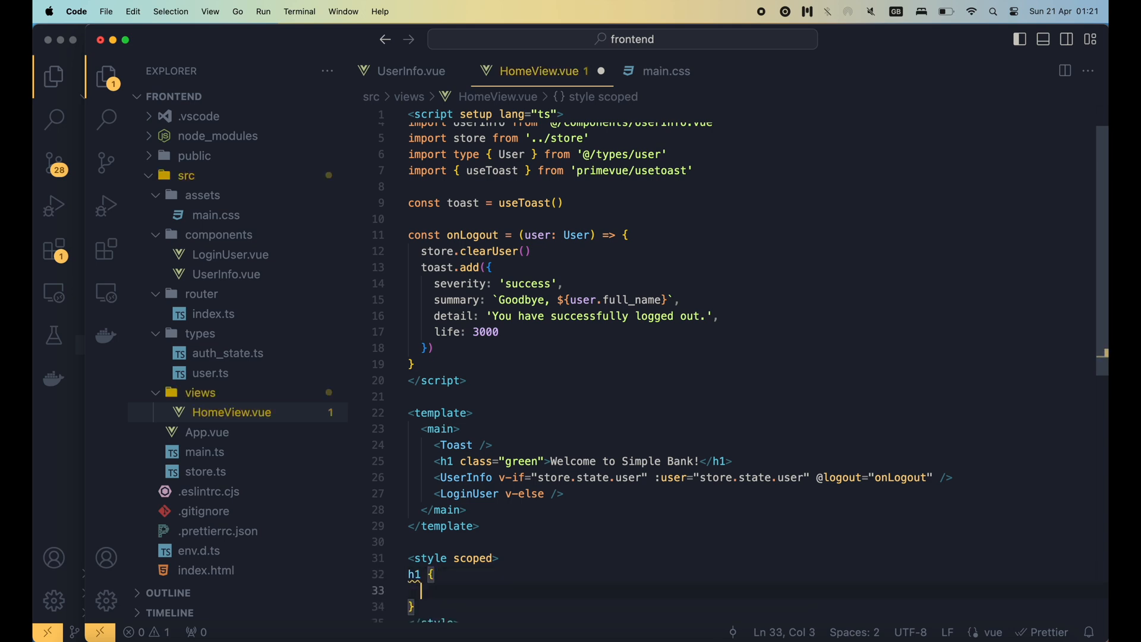
type("font-weight: 500")
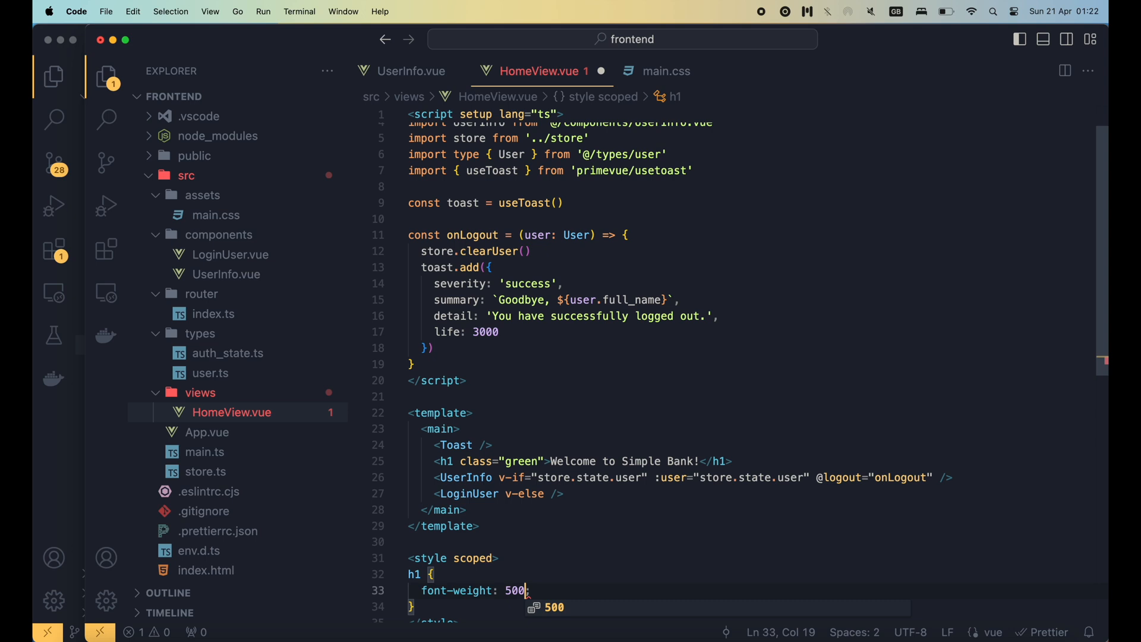
type("font-size: 2.6rem;")
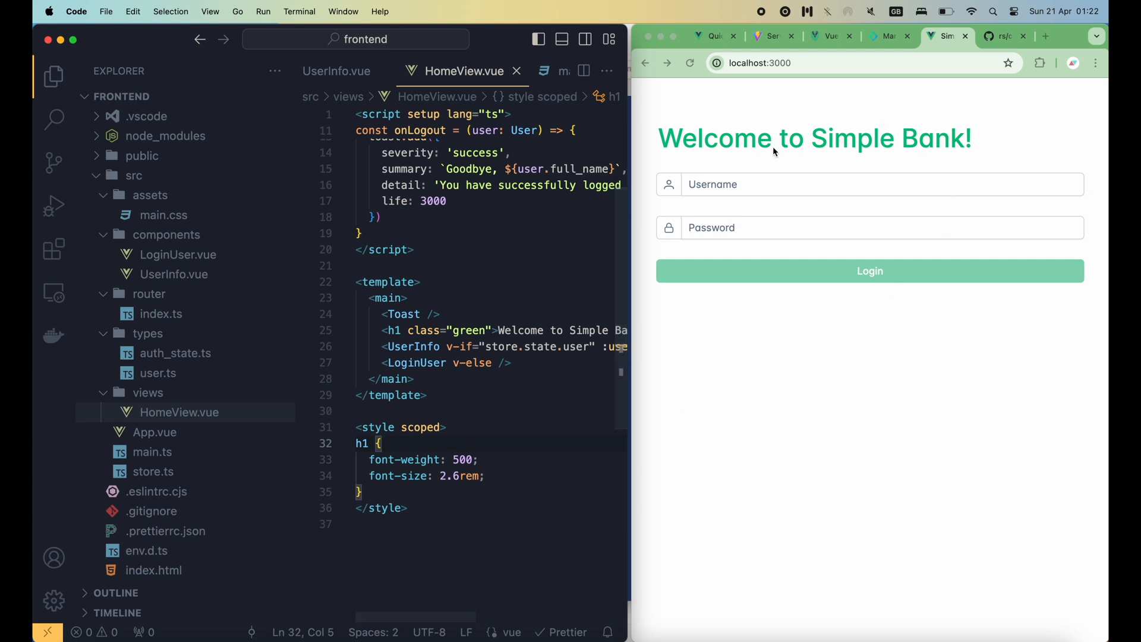
Bring the Simple Bank page back to full view after setting h1 font-size 2.6rem.
left_click(801, 185)
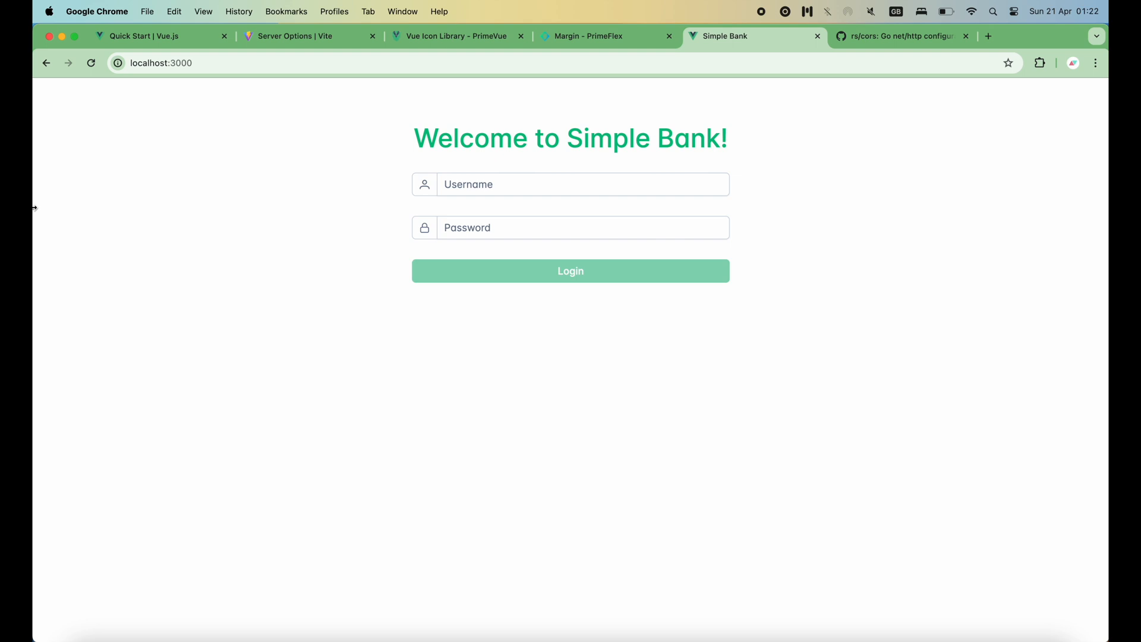
Log in as 'techschool', then log out to confirm the Goodbye toast appears.
type("techschool")
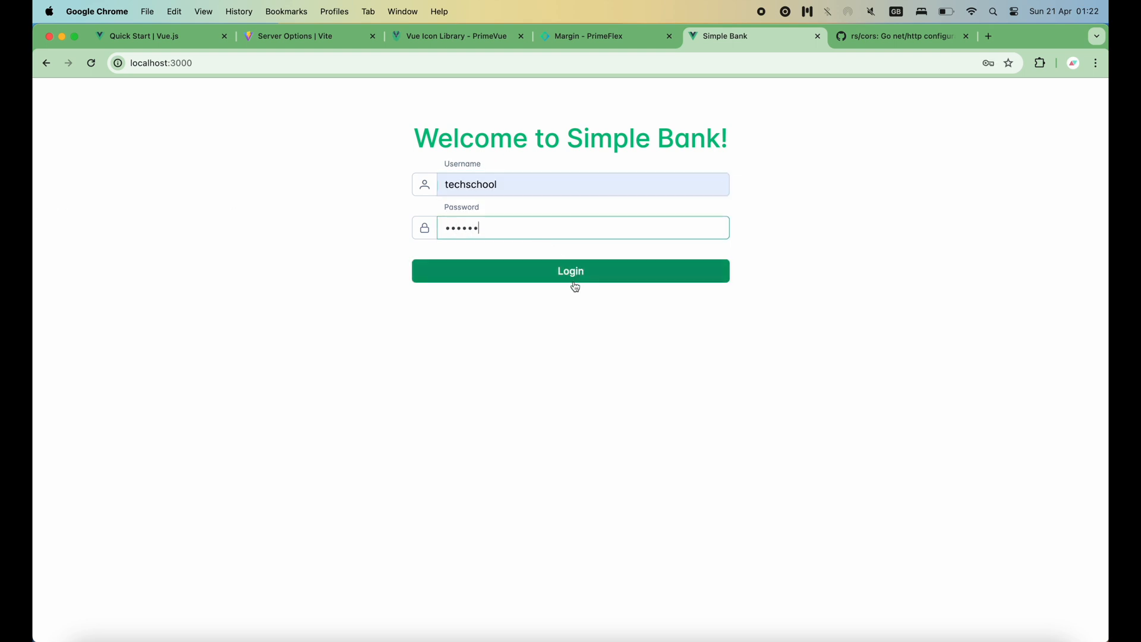
left_click(570, 271)
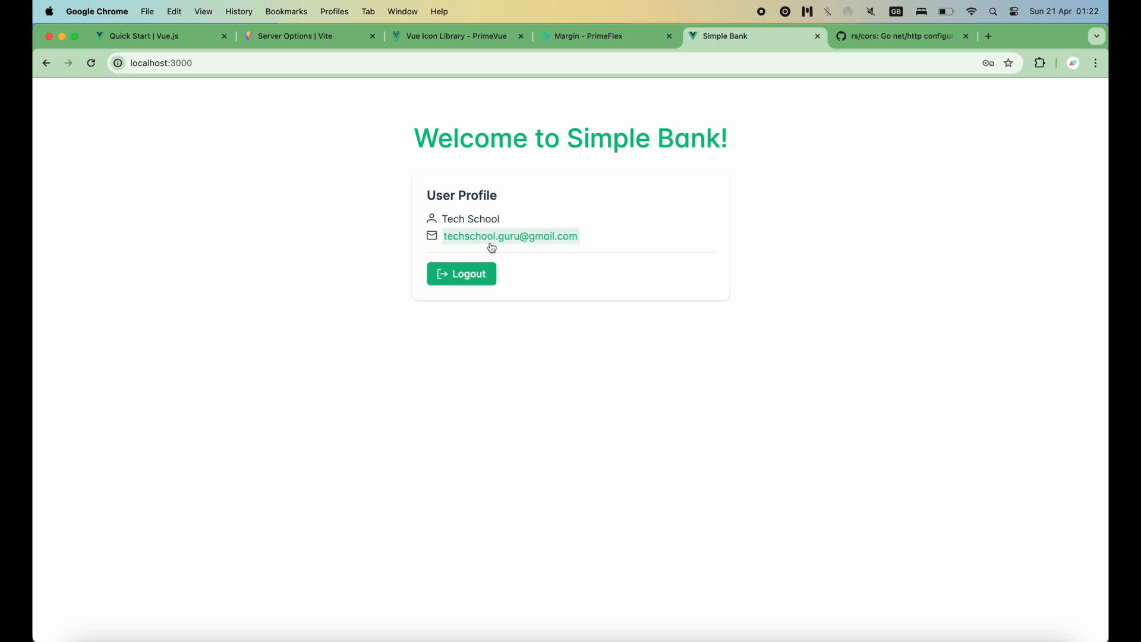
left_click(460, 273)
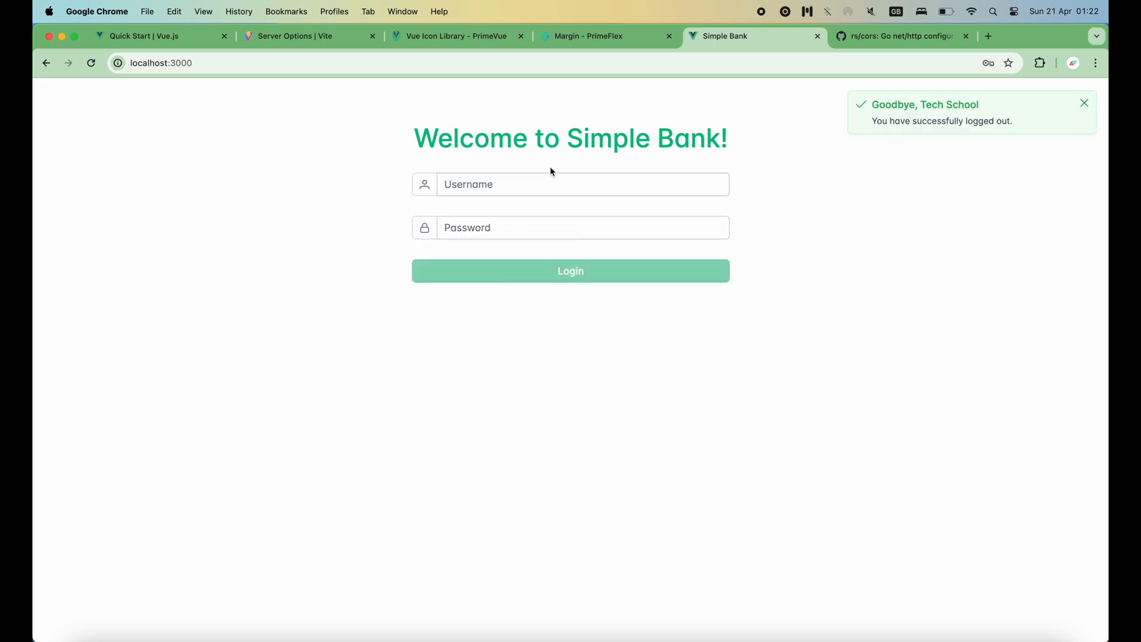